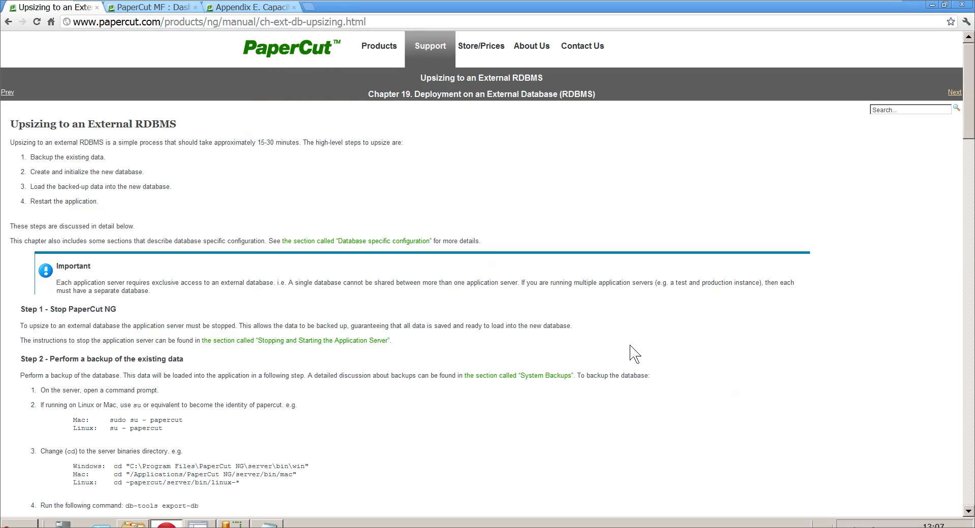
mouse_move(545, 303)
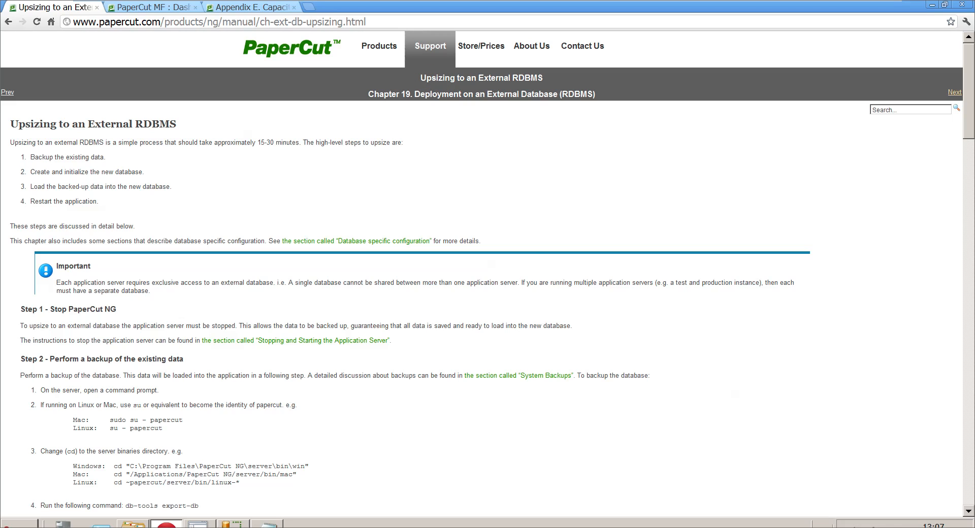
mouse_move(304, 172)
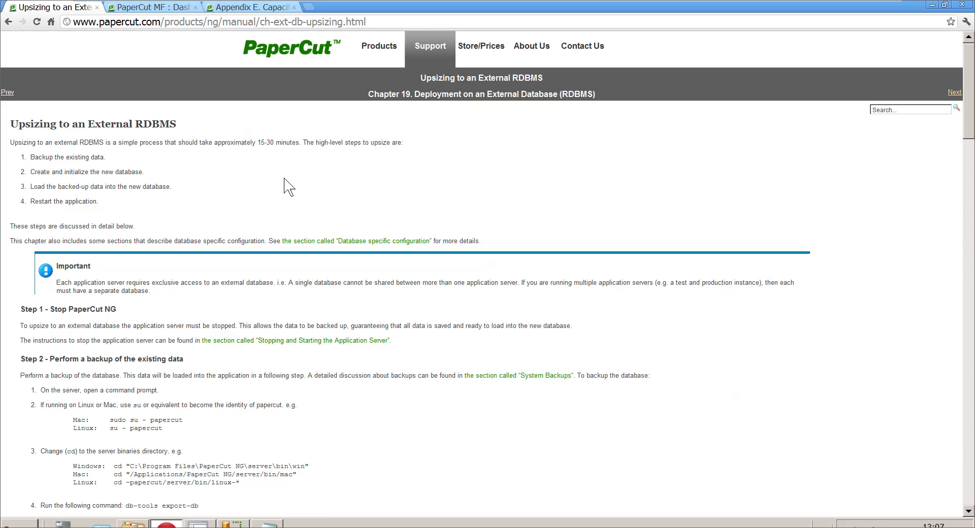
mouse_move(282, 181)
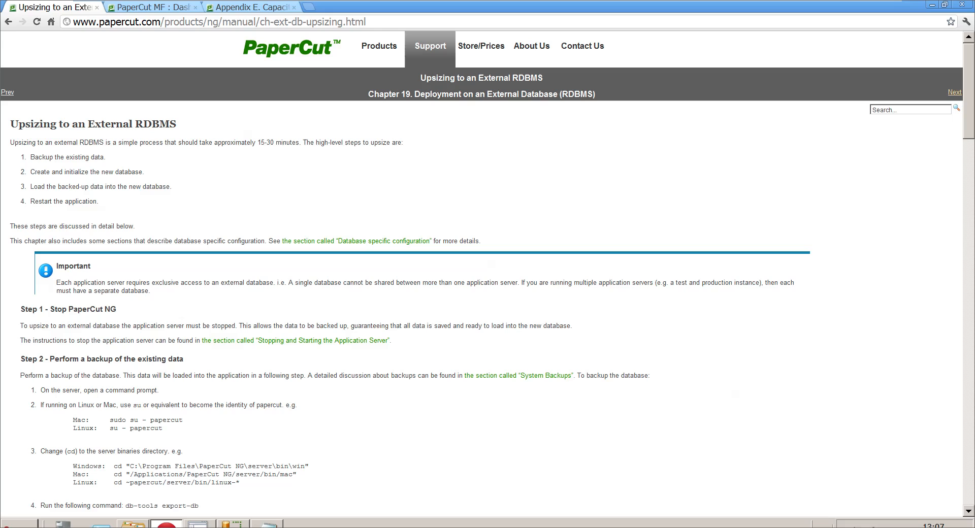
mouse_move(103, 210)
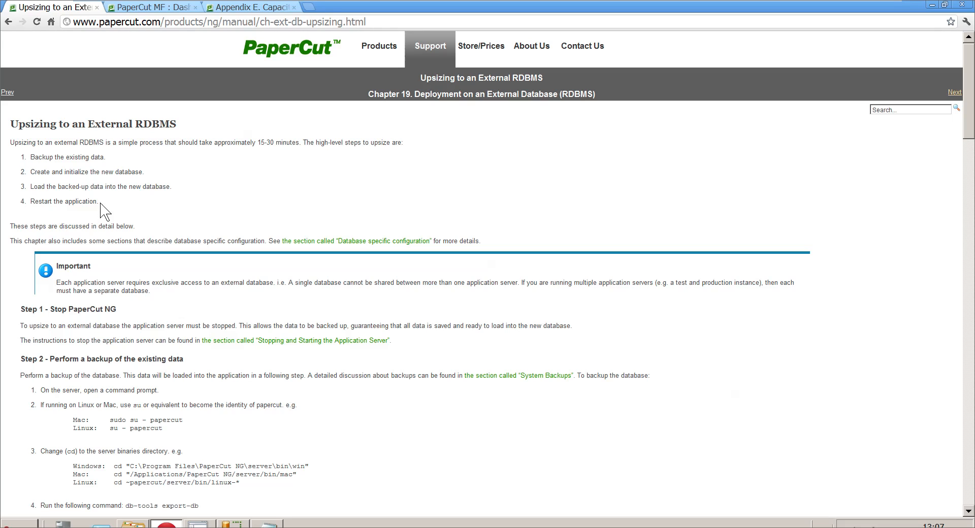
mouse_move(70, 157)
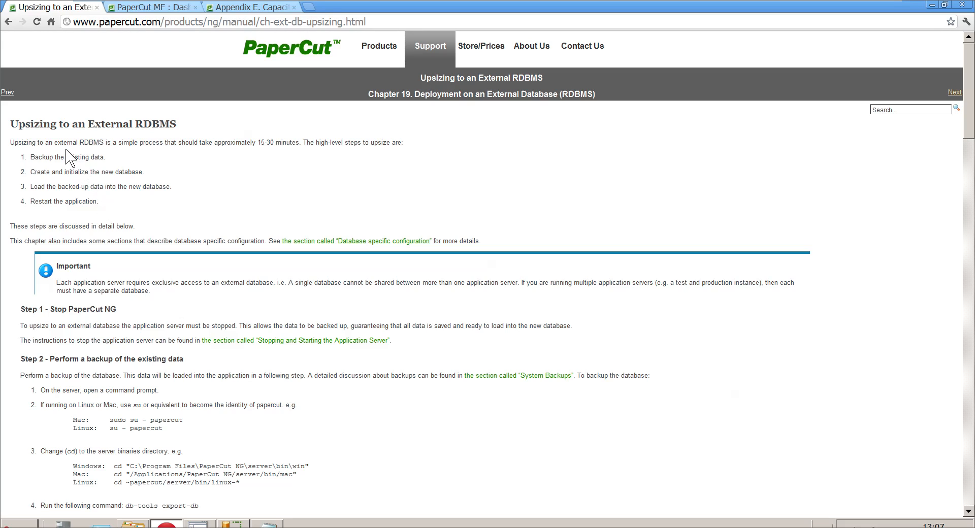
- Check the existing backup.zip details and the installed SQL Server version in Management Studio
double_click(40, 157)
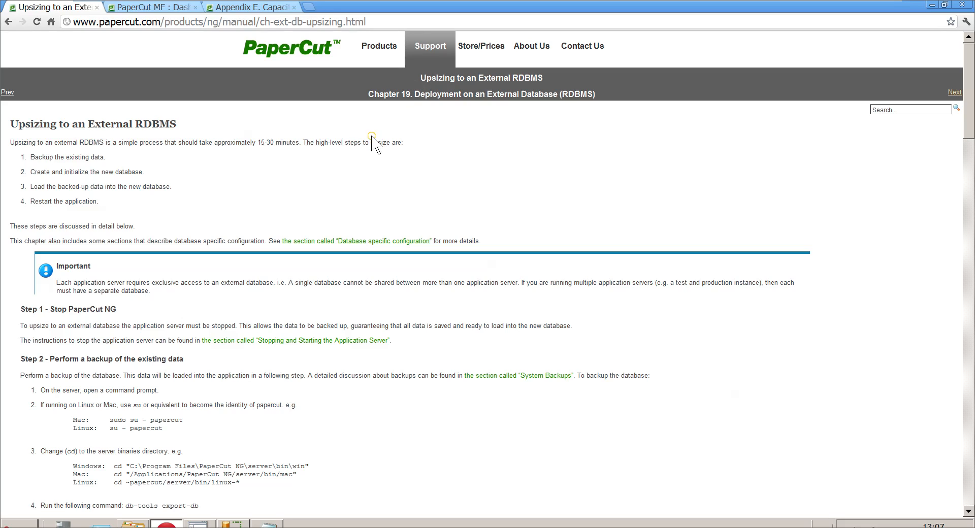
mouse_move(401, 173)
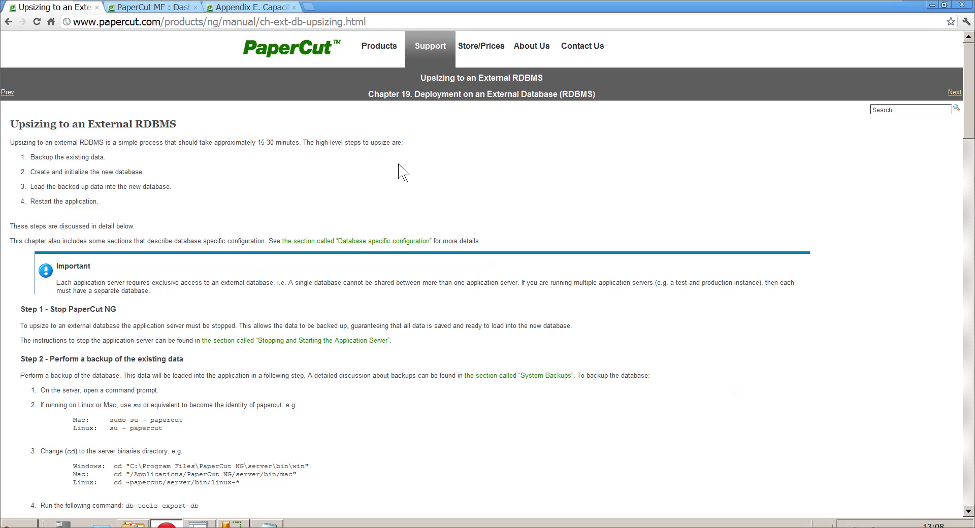
mouse_move(200, 186)
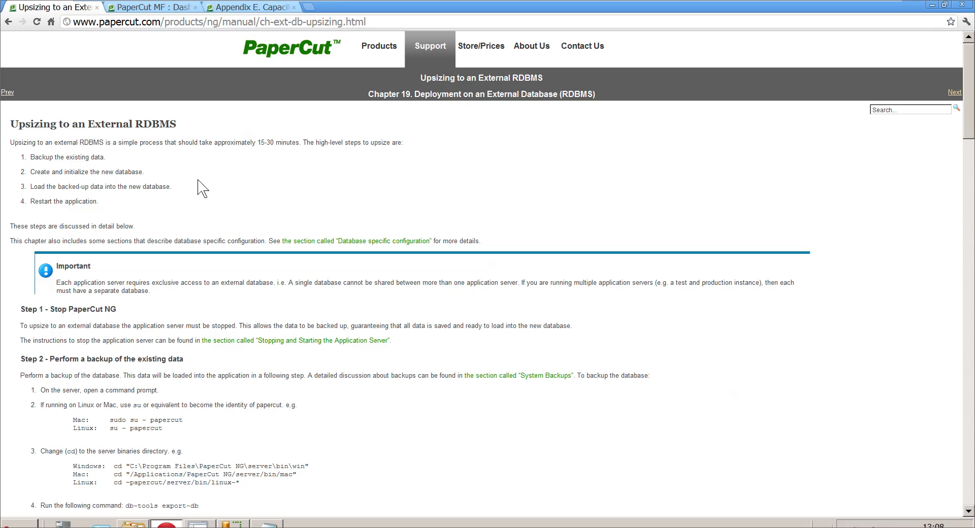
mouse_move(122, 164)
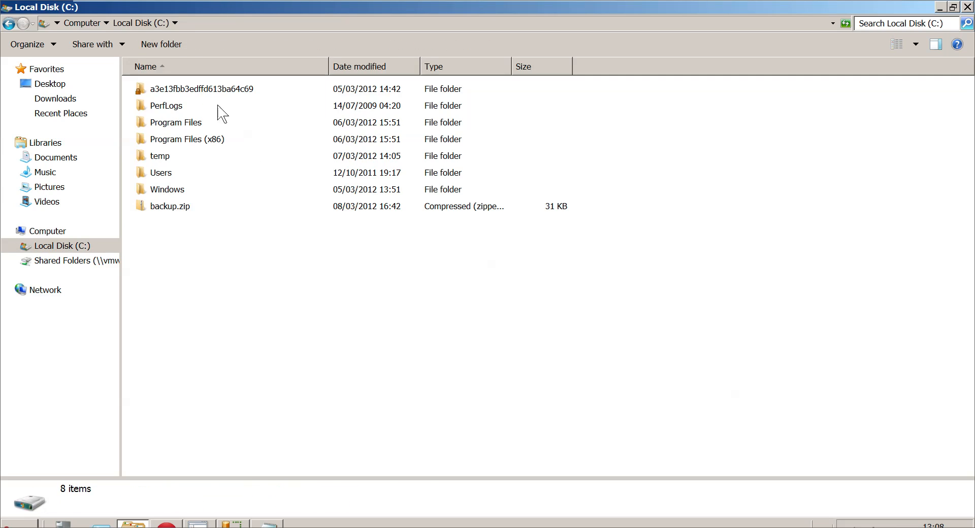
left_click(169, 205)
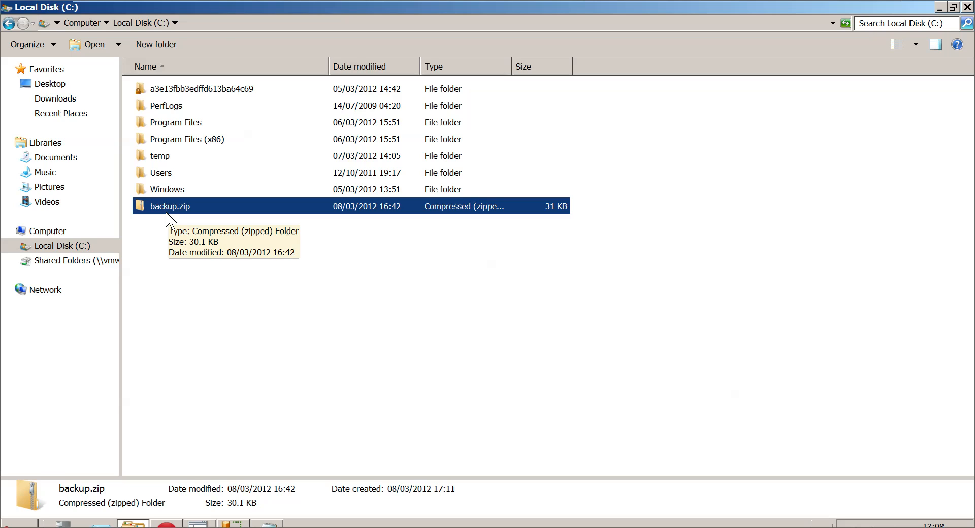
mouse_move(339, 210)
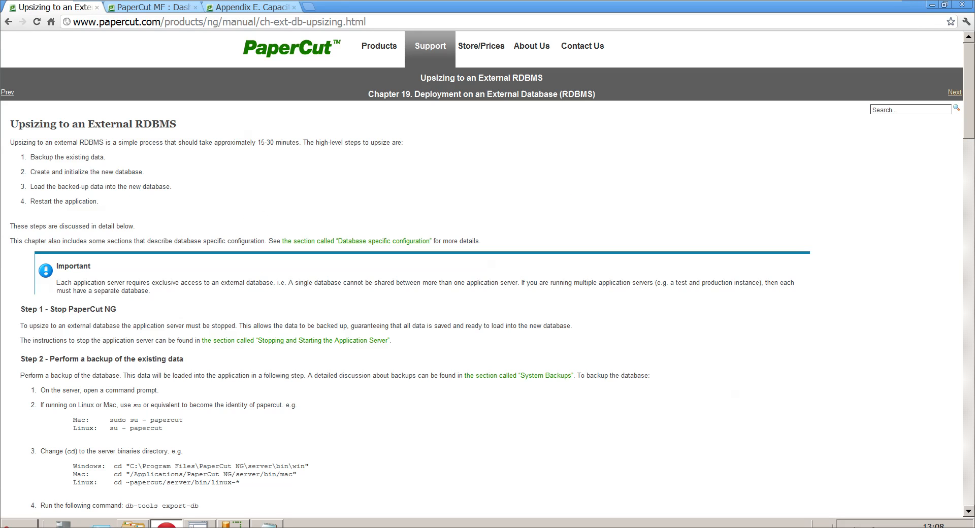
left_click(232, 523)
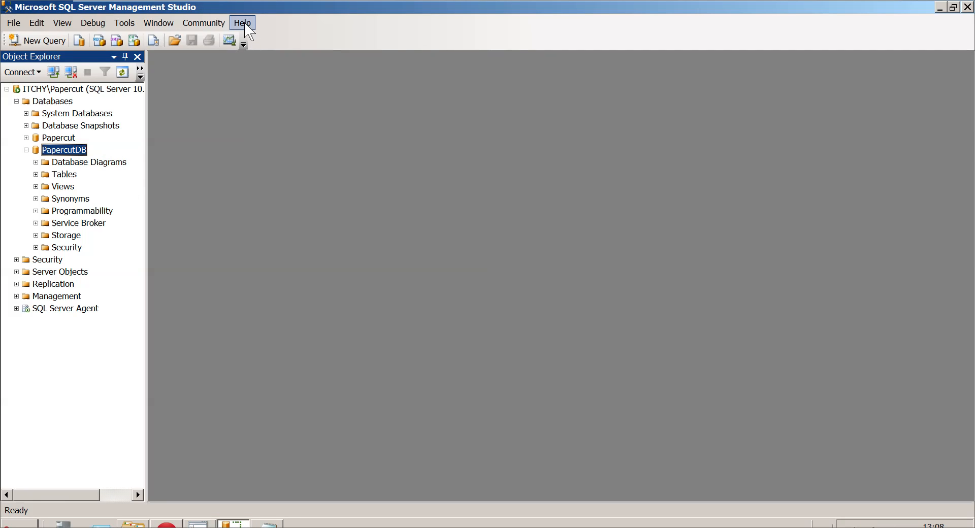
left_click(242, 23)
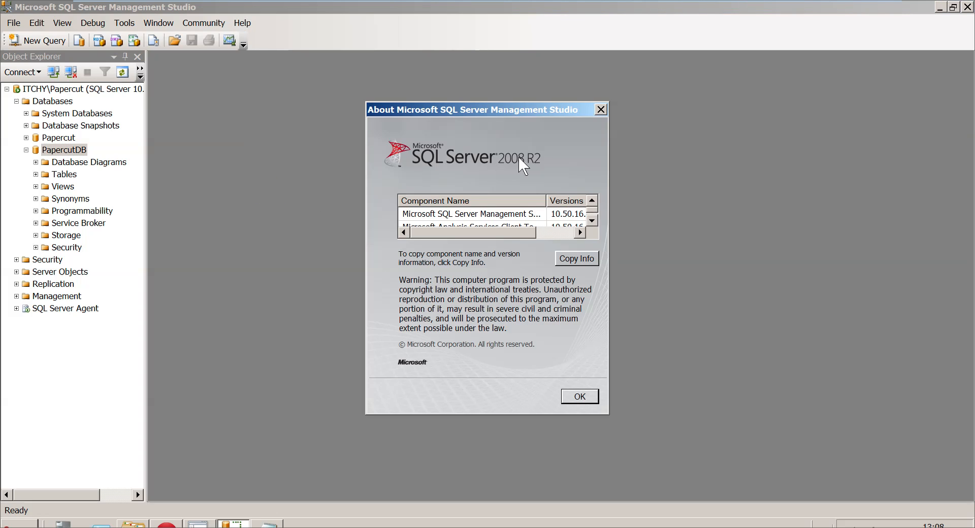
left_click(578, 396)
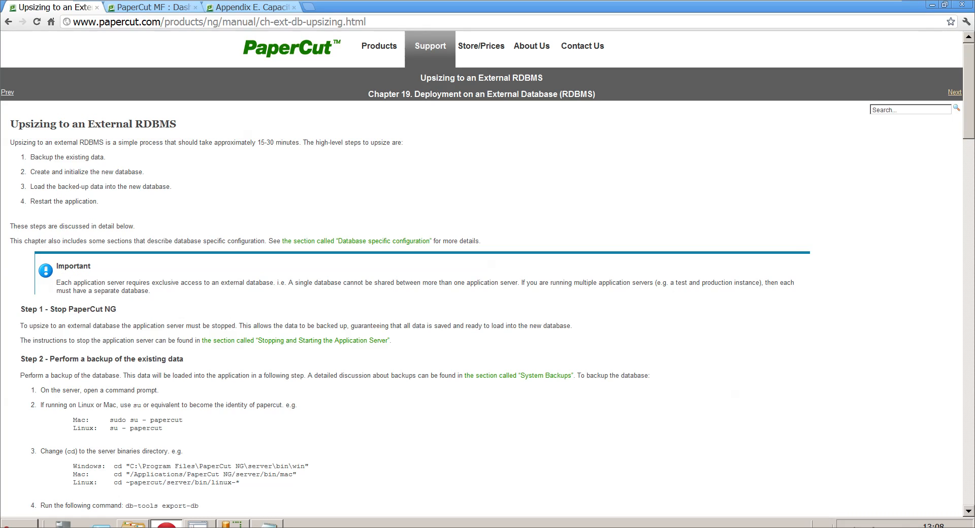
- Read down the upsizing manual to Step 4 on changing the database connection details
double_click(76, 171)
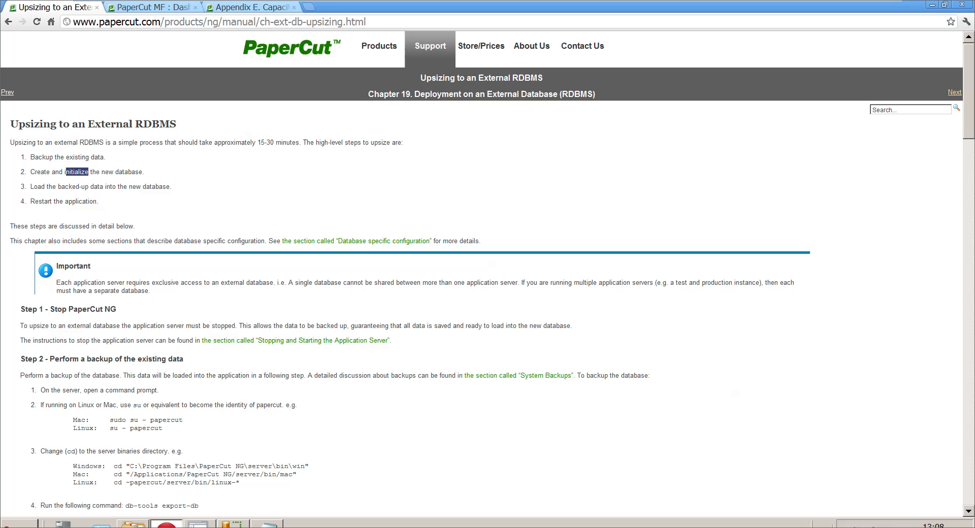
mouse_move(34, 194)
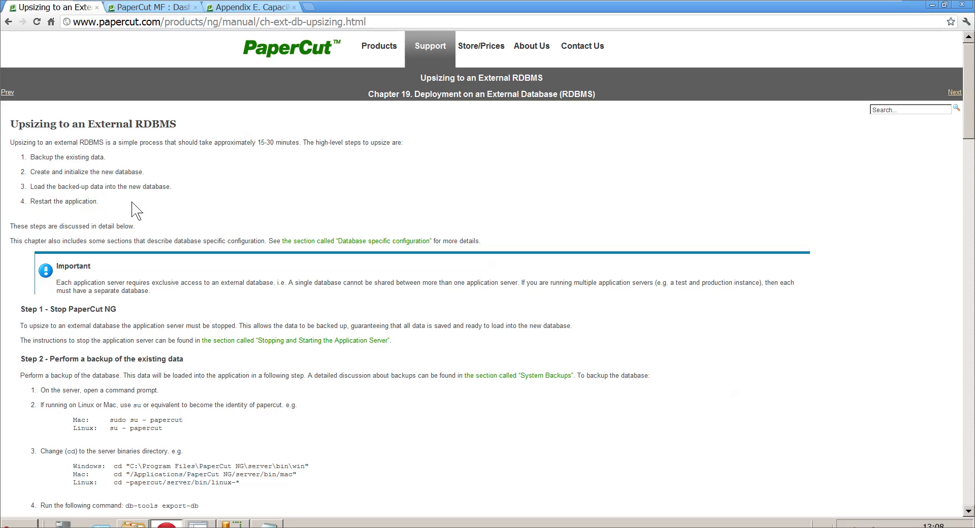
scroll("down", 3)
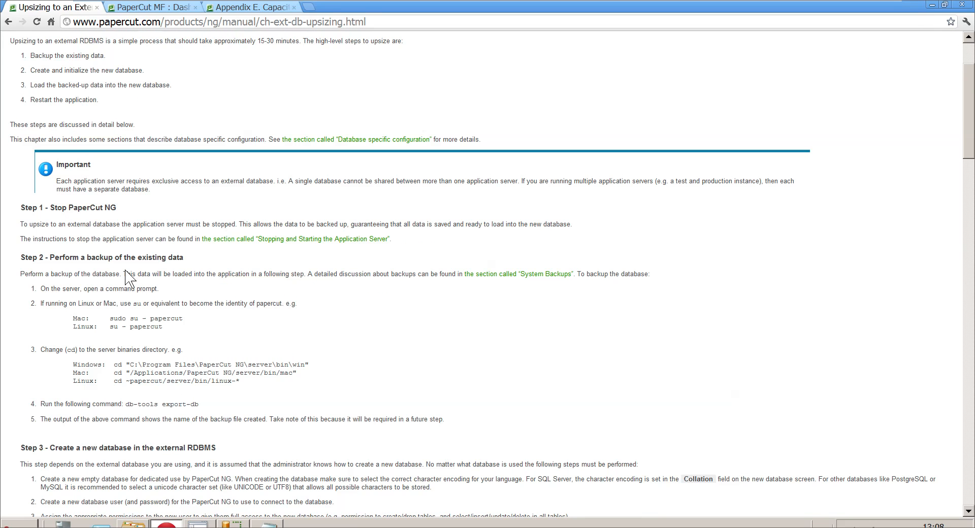
mouse_move(201, 503)
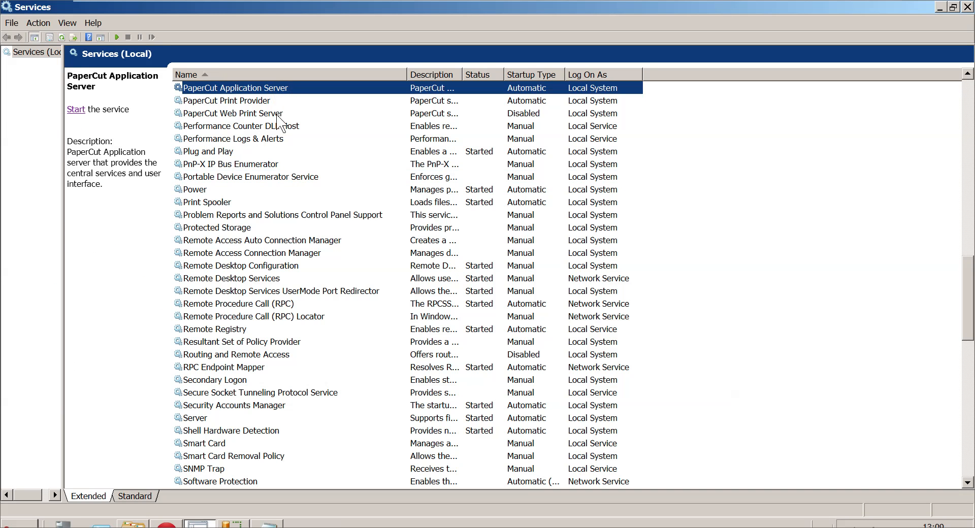
mouse_move(266, 115)
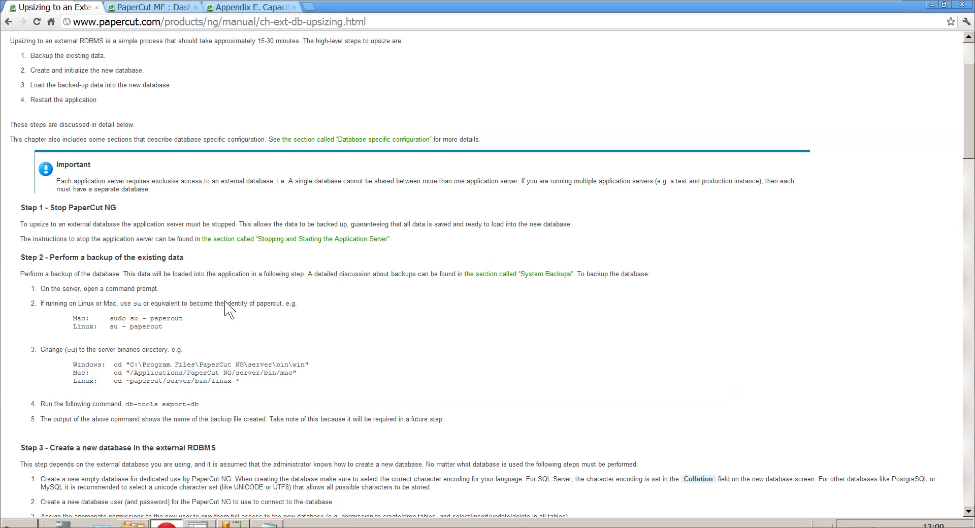
scroll("down", 3)
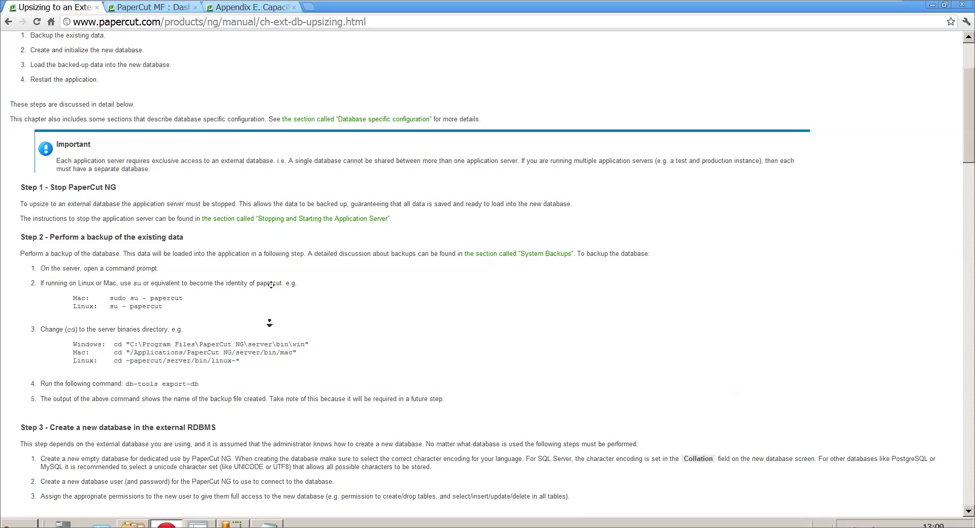
scroll("down", 3)
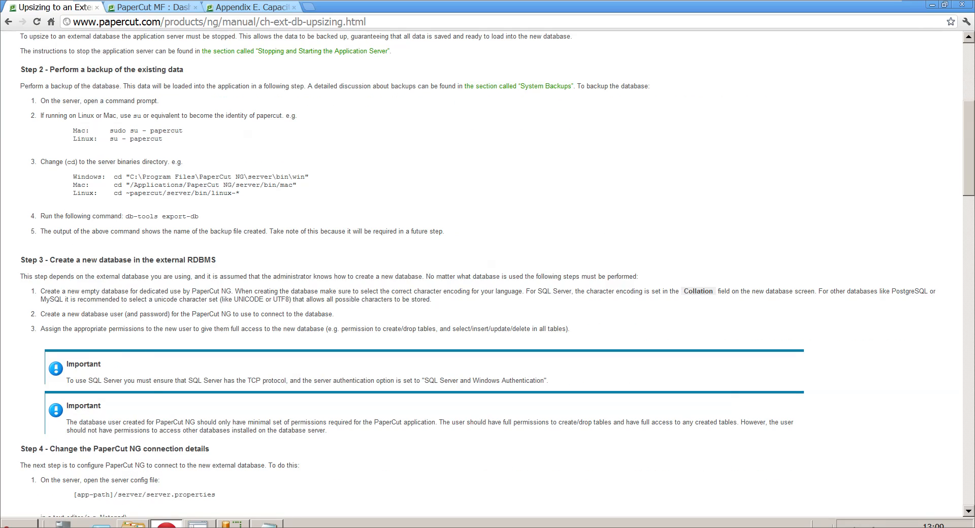
scroll("down", 3)
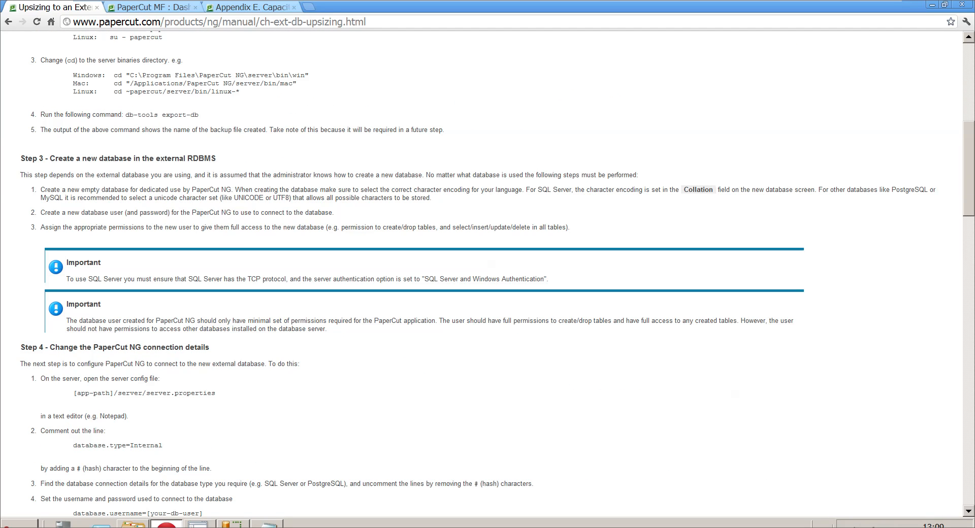
mouse_move(235, 318)
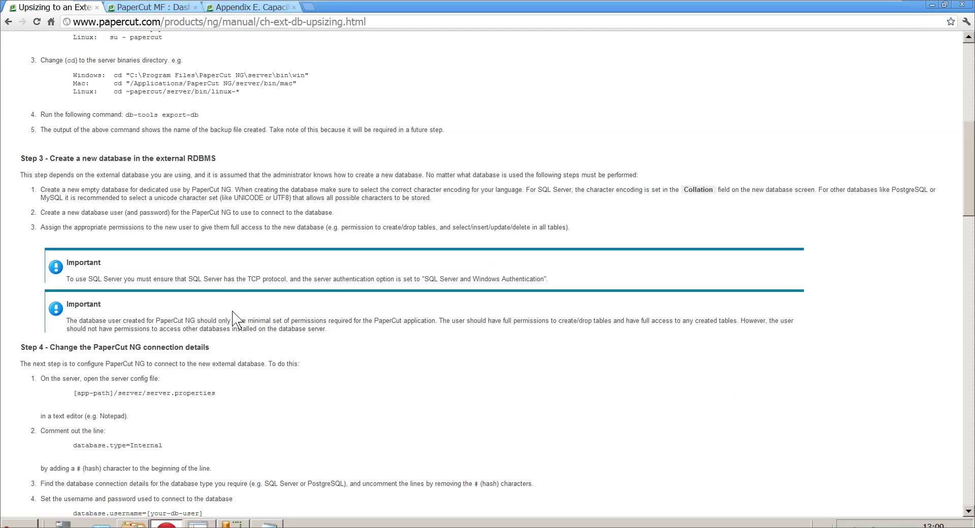
scroll("down", 3)
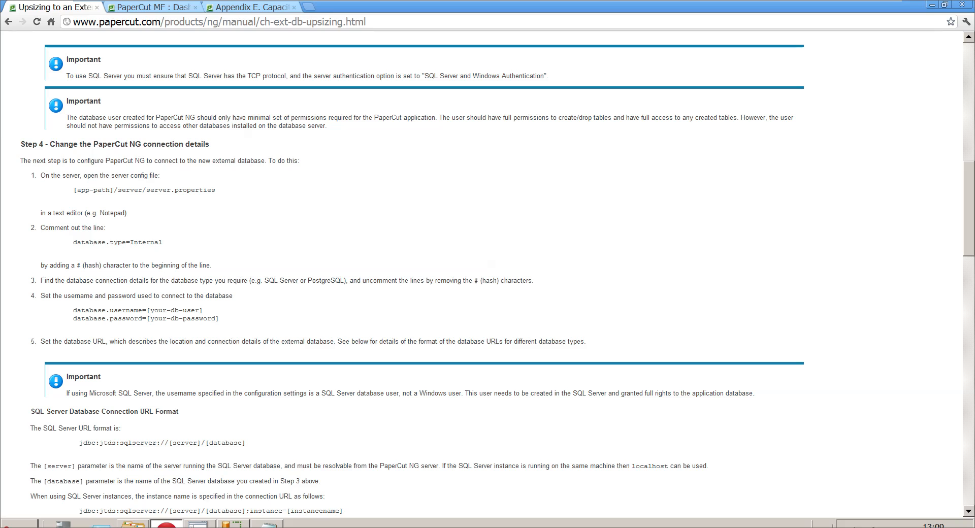
mouse_move(159, 205)
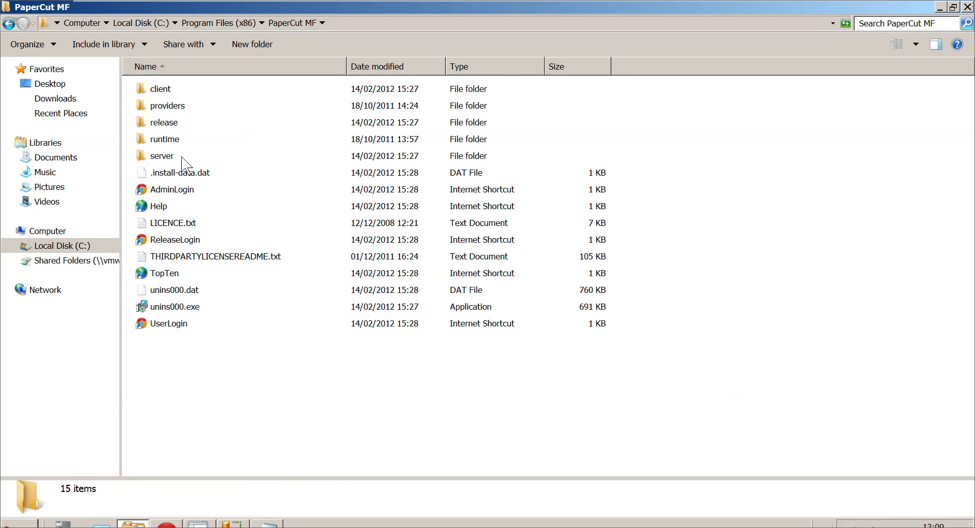
- Open server\server.properties in Notepad and scroll to the MS SQLServer Database Settings lines
double_click(163, 156)
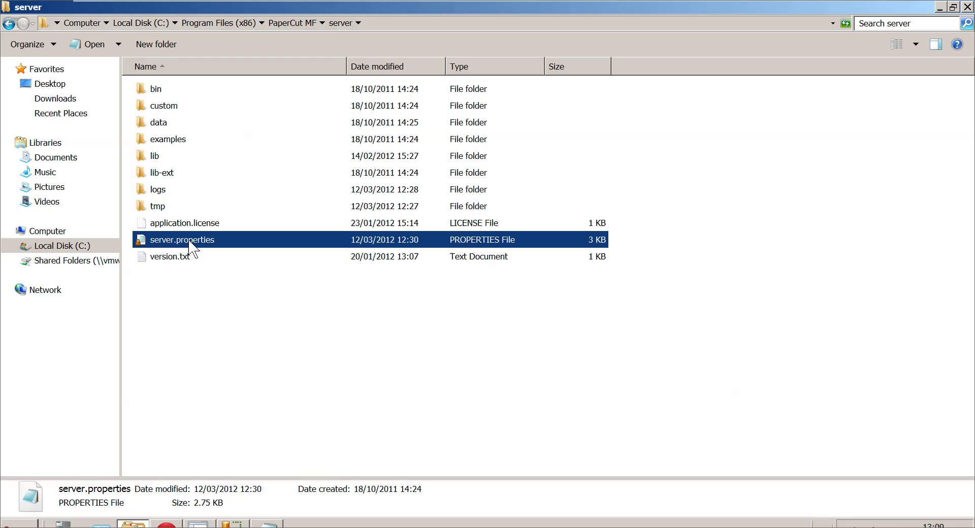
double_click(182, 239)
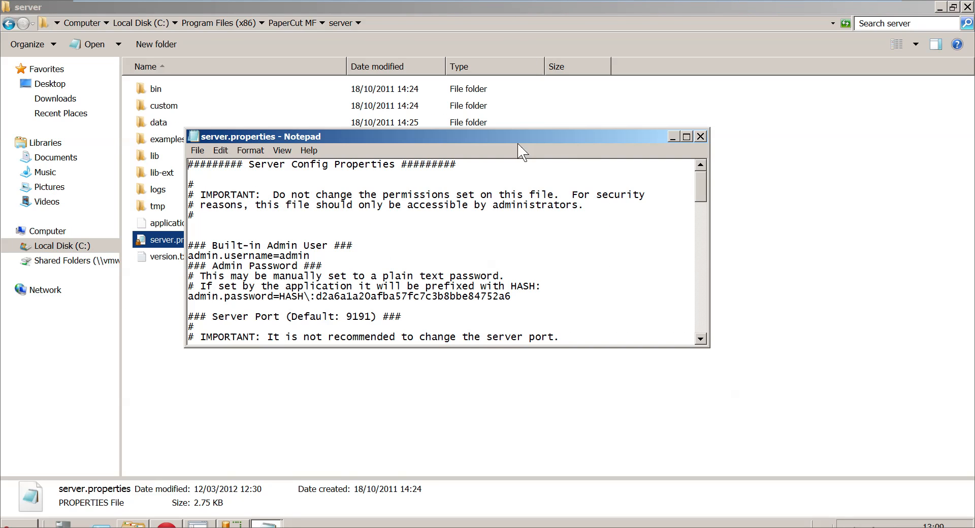
scroll("down", 3)
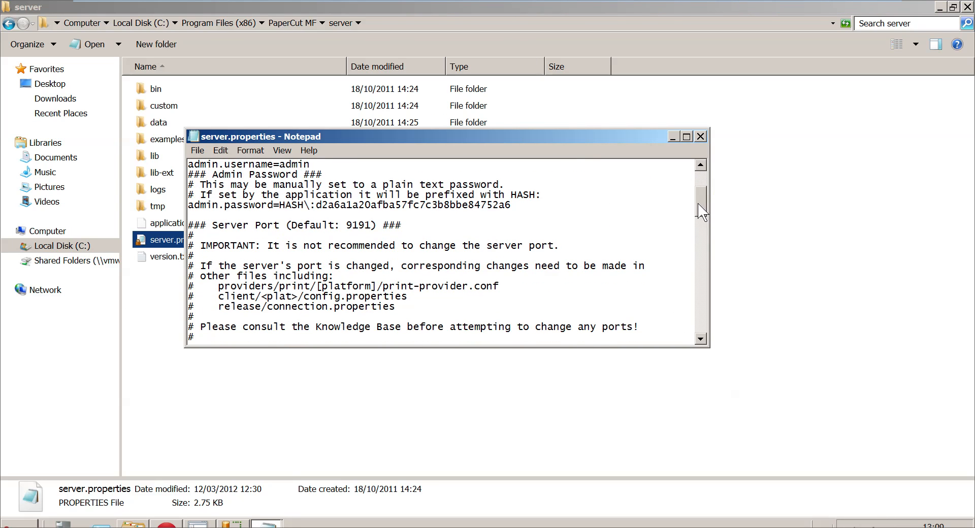
scroll("down", 3)
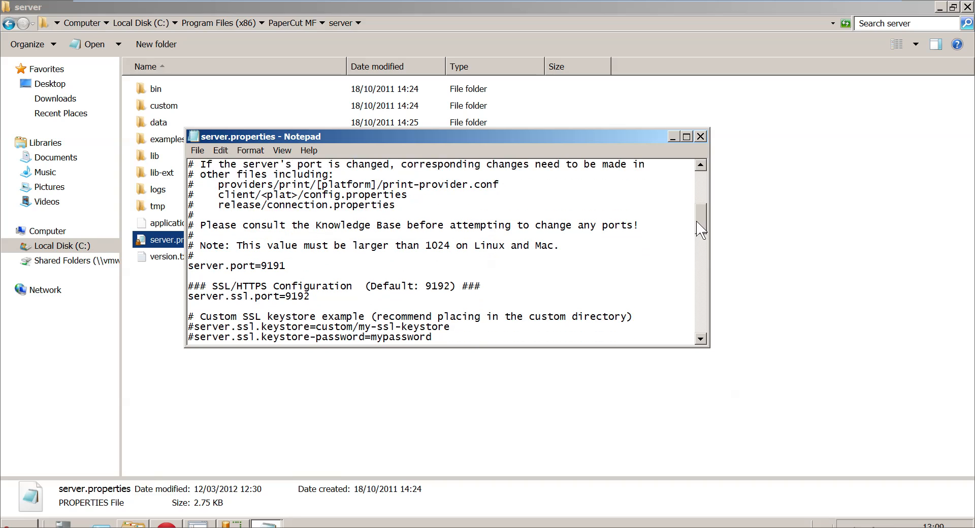
scroll("down", 3)
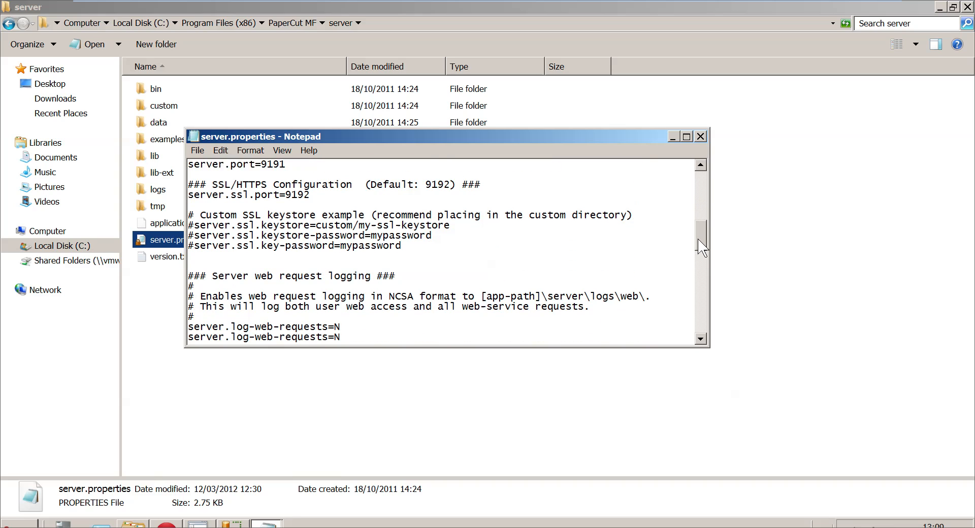
scroll("down", 3)
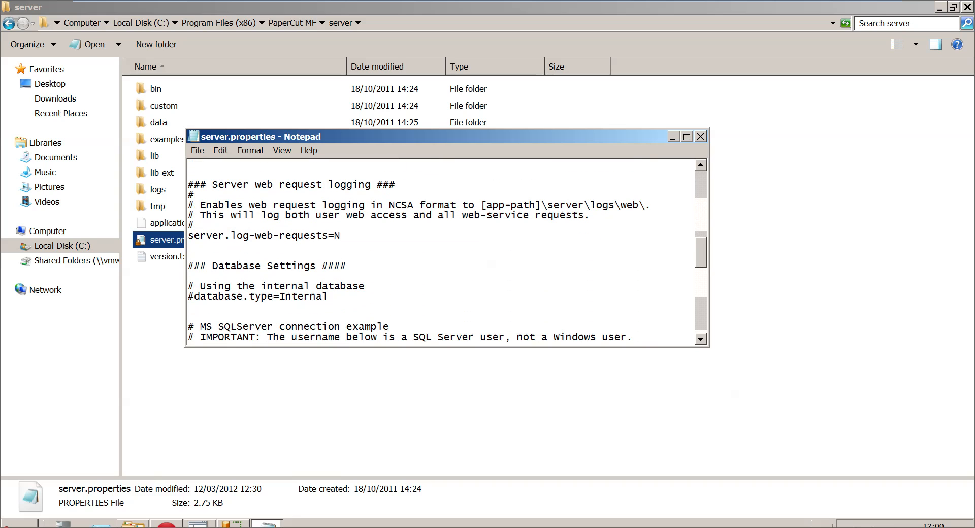
mouse_move(696, 347)
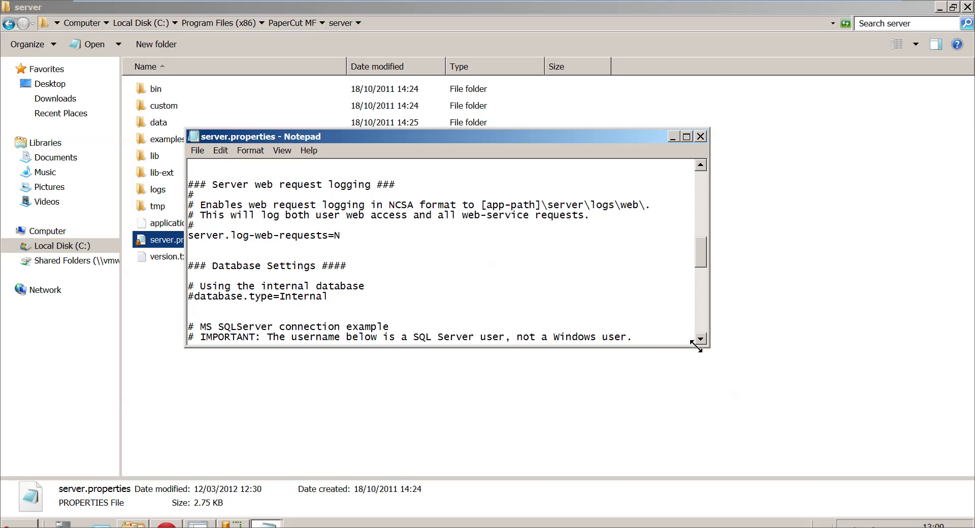
scroll("down", 3)
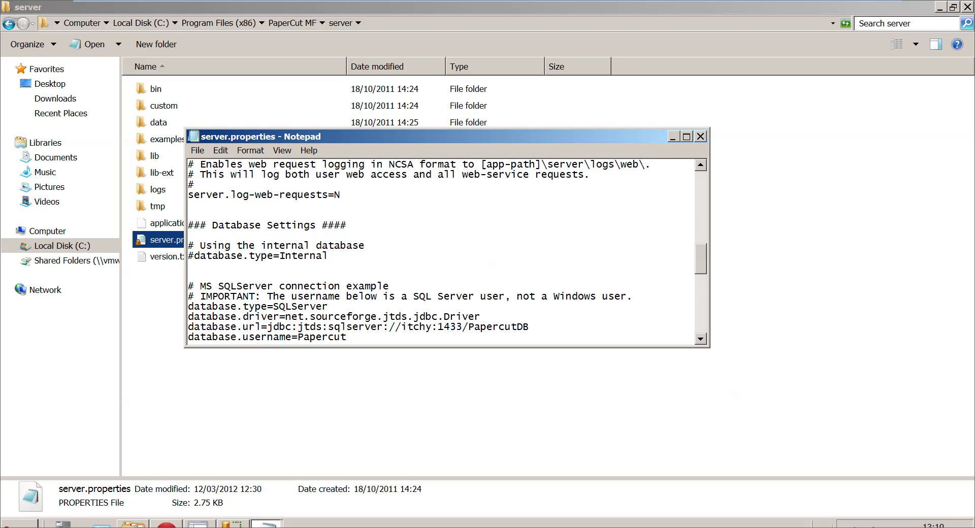
- Apply the SQL Server connection settings (itchy:1433/PapercutDB, user Papercut) and return to Step 4
left_click(412, 326)
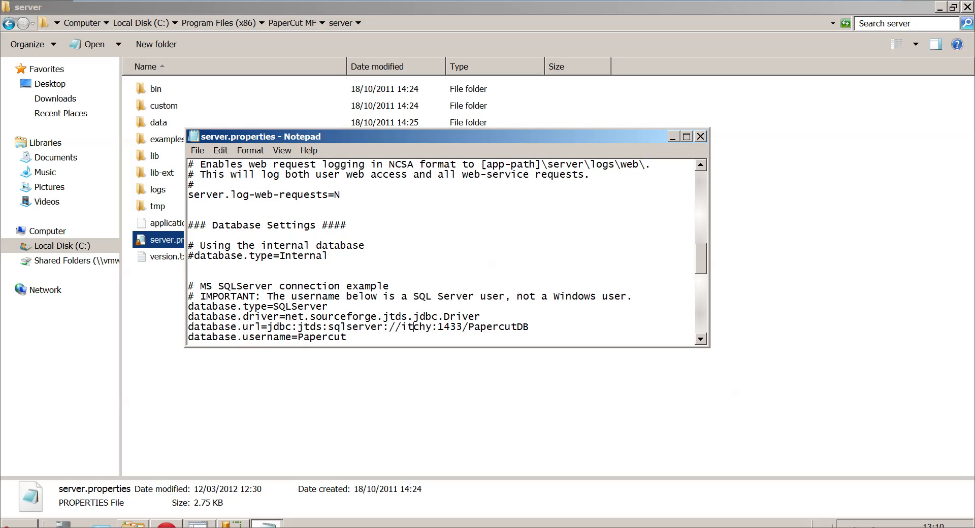
mouse_move(718, 156)
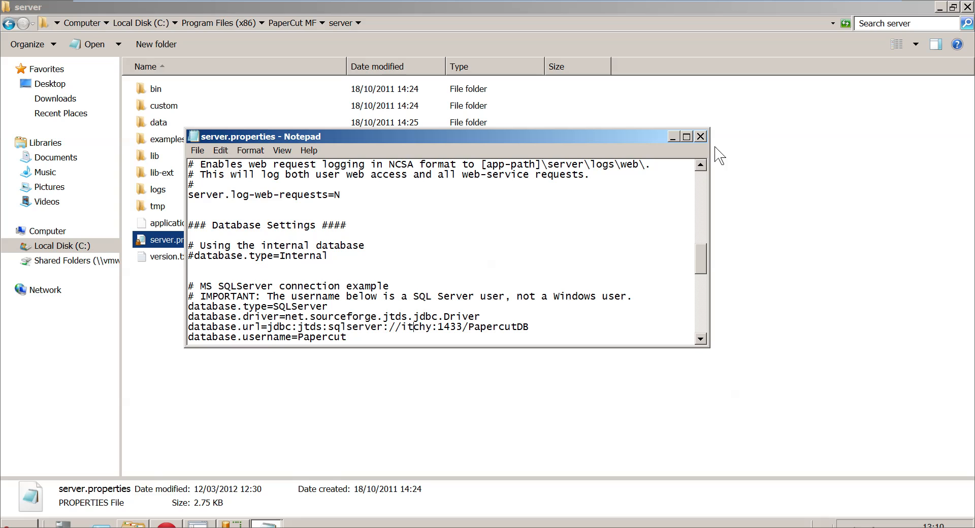
left_click(701, 136)
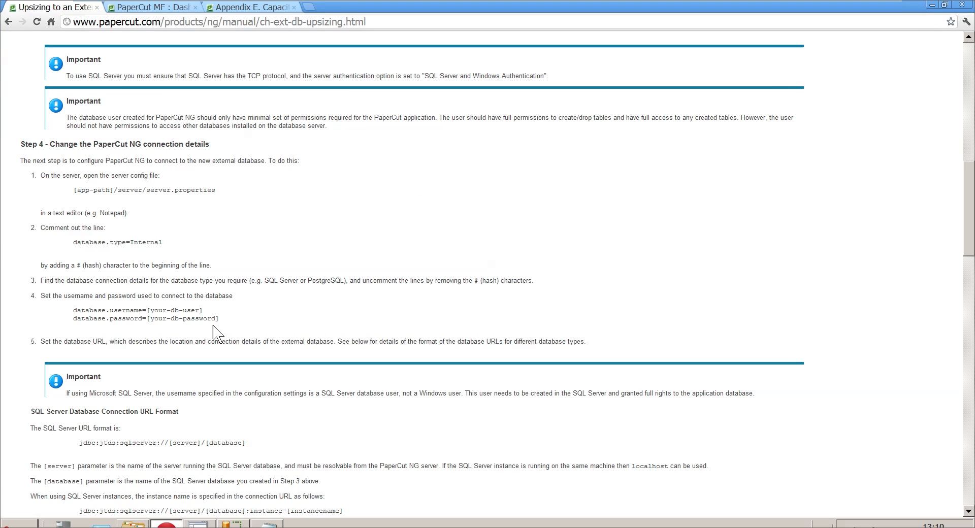
- Scroll the upsizing manual past the database URL formats to Step 5, initializing the database
scroll("down", 3)
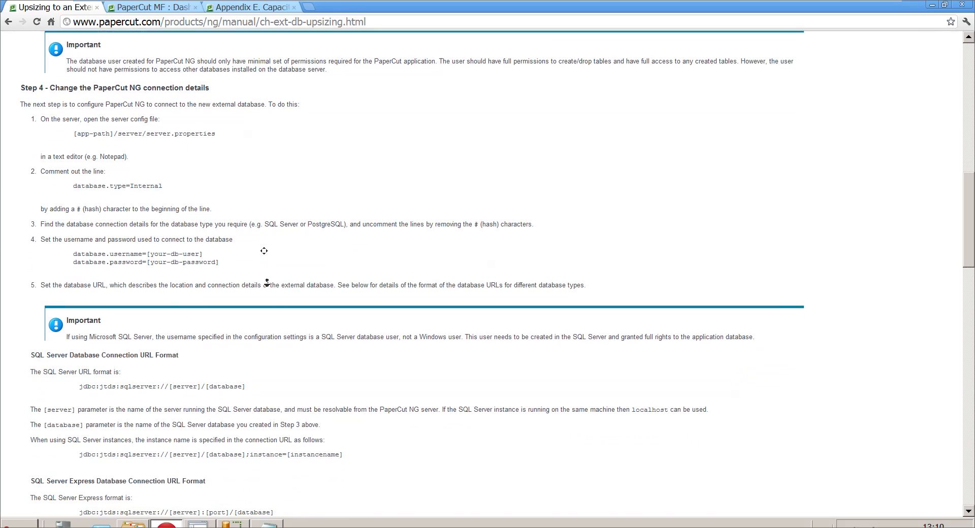
scroll("down", 3)
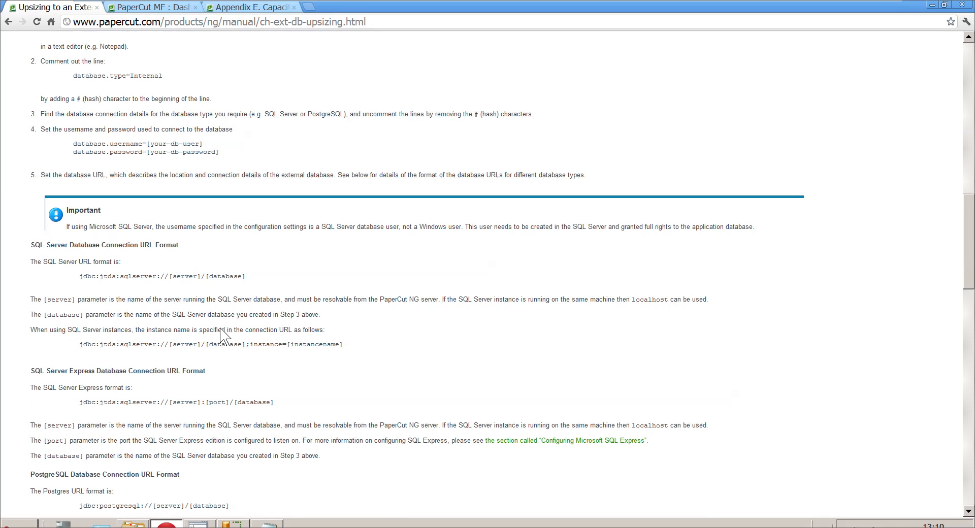
scroll("down", 3)
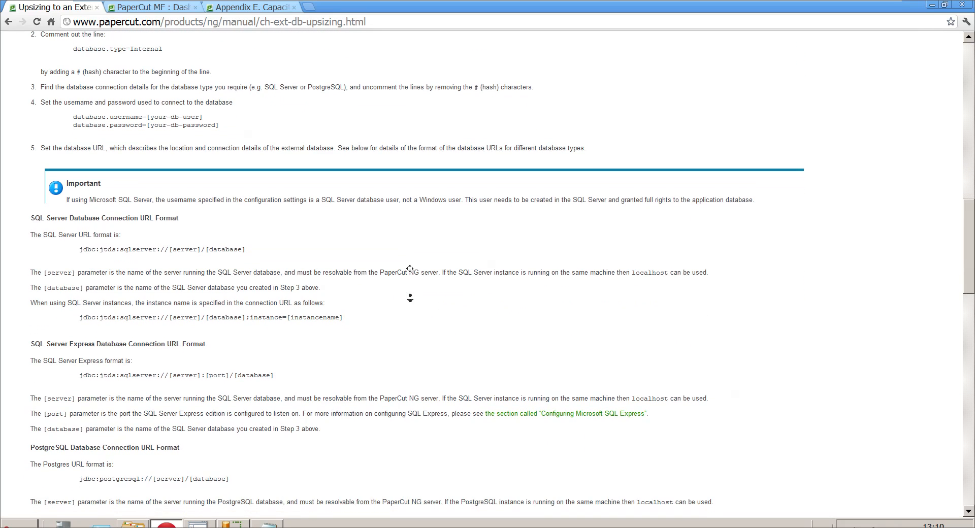
scroll("down", 3)
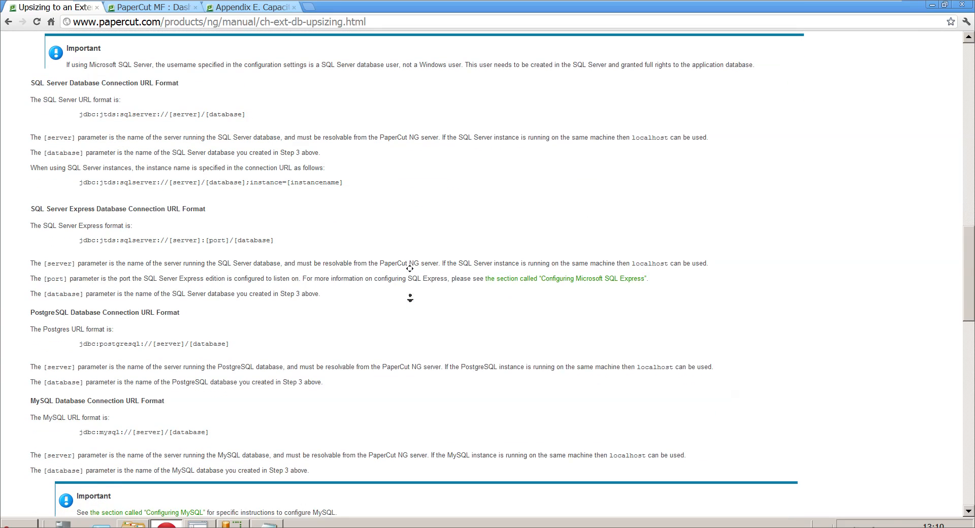
scroll("down", 3)
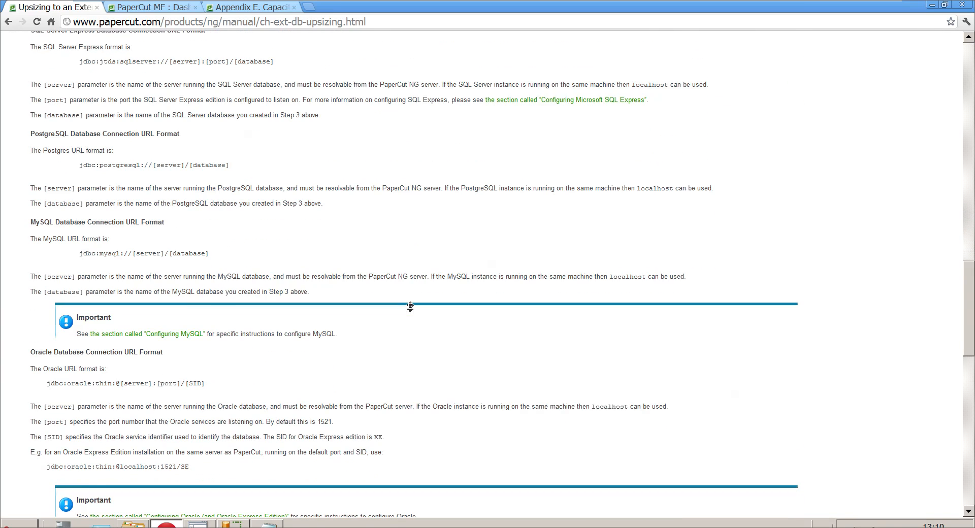
scroll("down", 3)
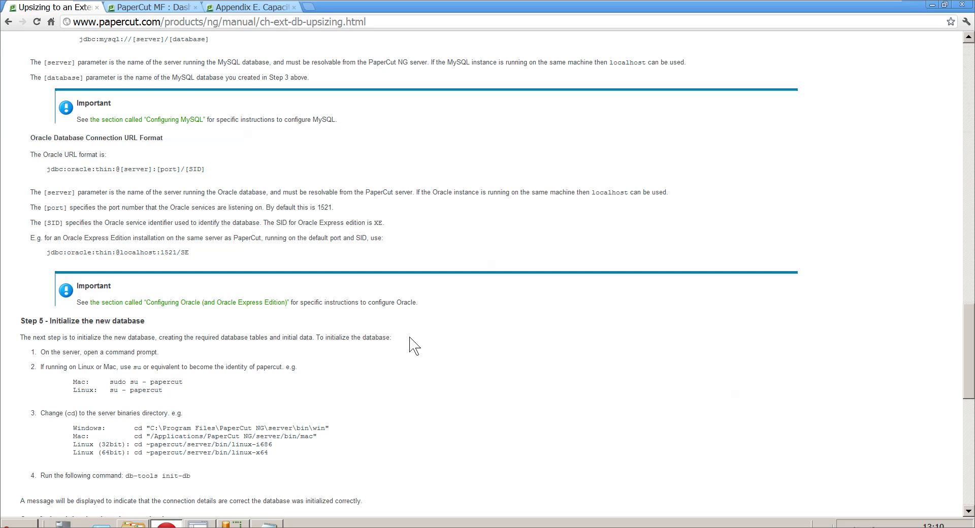
scroll("down", 3)
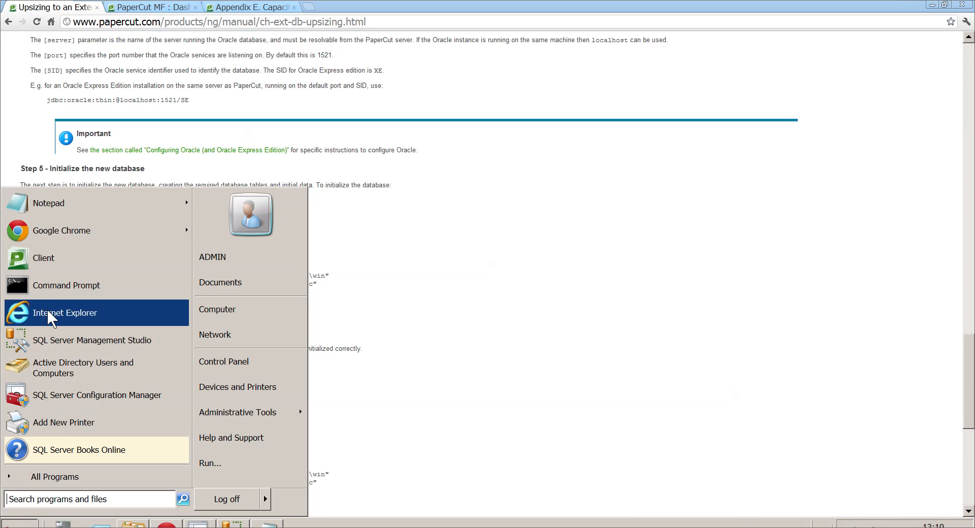
- Run 'db-tools init-db' from PaperCut MF's server\bin\win folder in an elevated Command Prompt
left_click(66, 285)
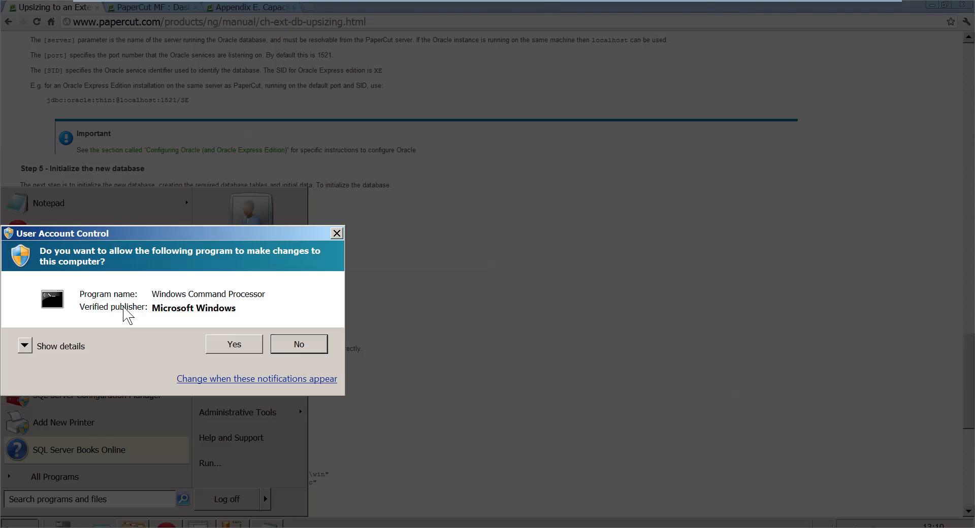
left_click(234, 344)
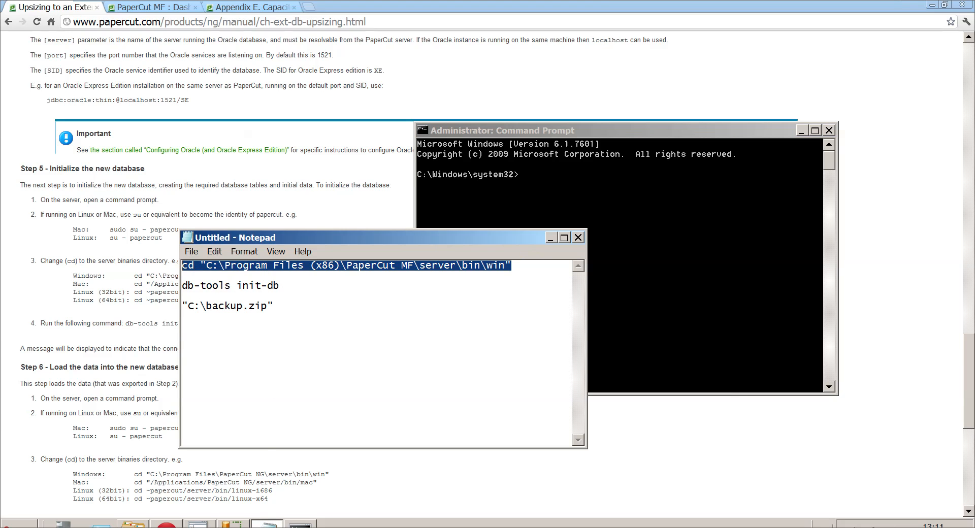
right_click(497, 175)
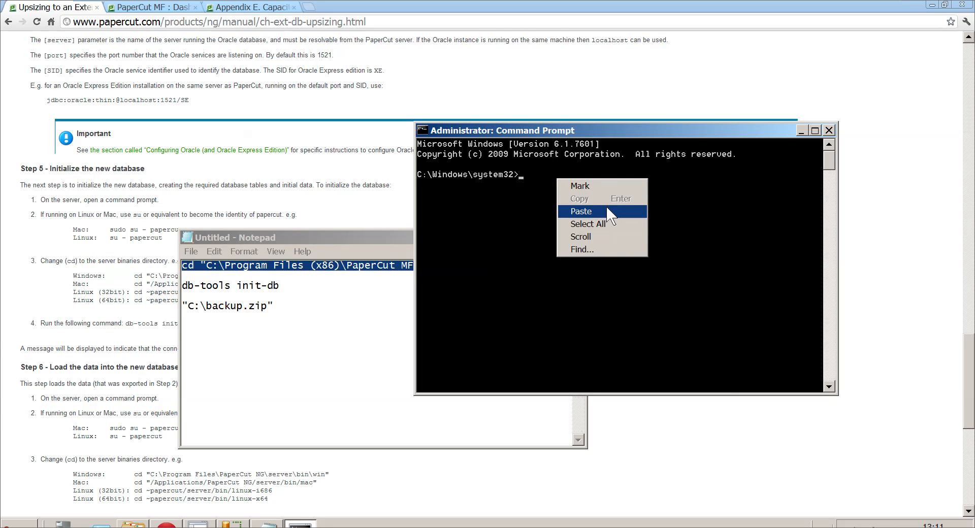
left_click(580, 211)
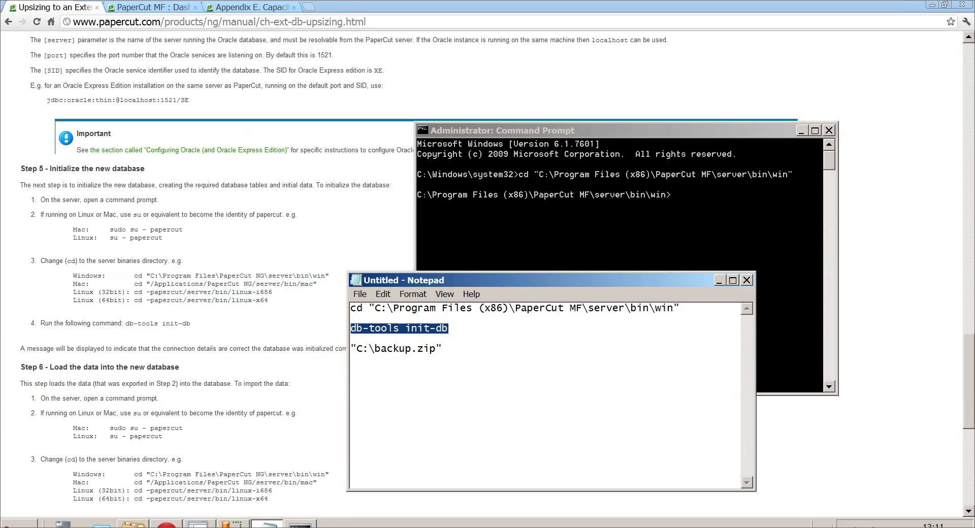
right_click(687, 198)
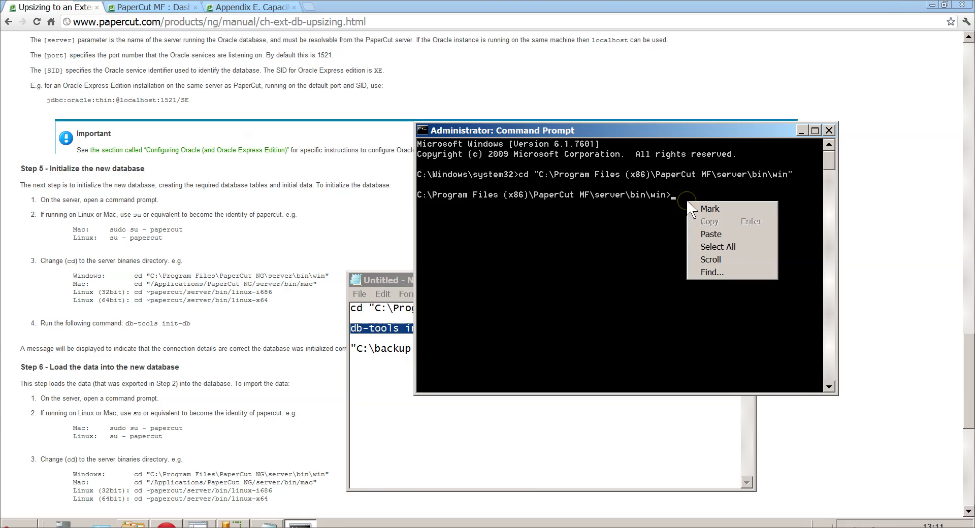
left_click(711, 234)
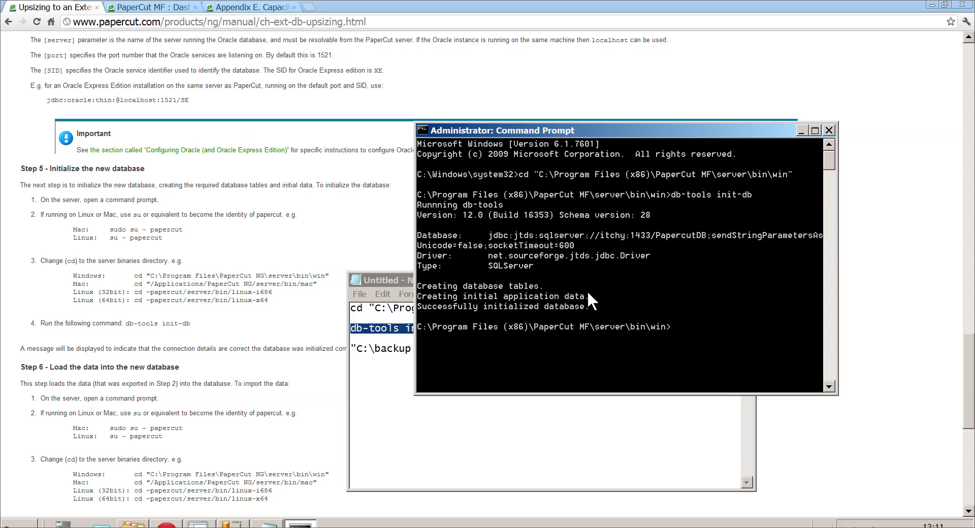
mouse_move(515, 320)
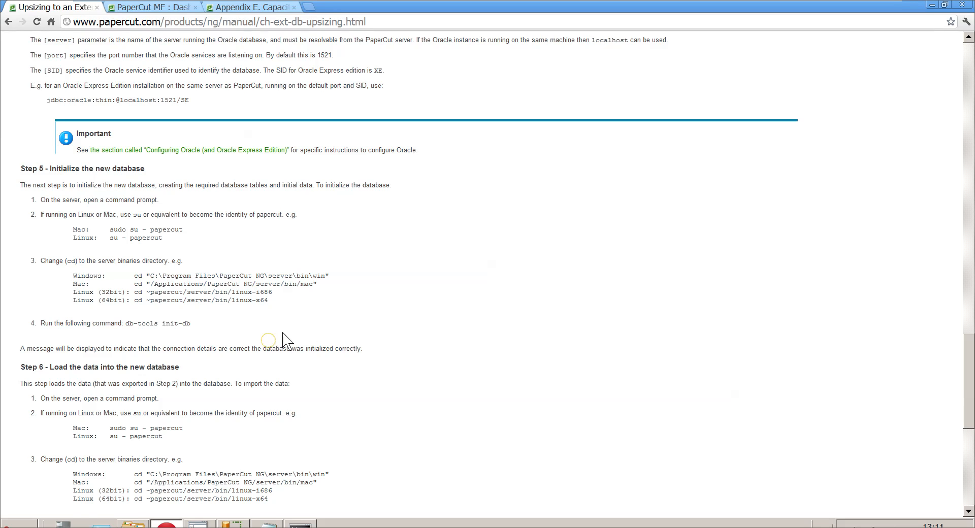
- Copy 'db-tools import-db' from Step 6 into the notes and select the full import line
scroll("down", 3)
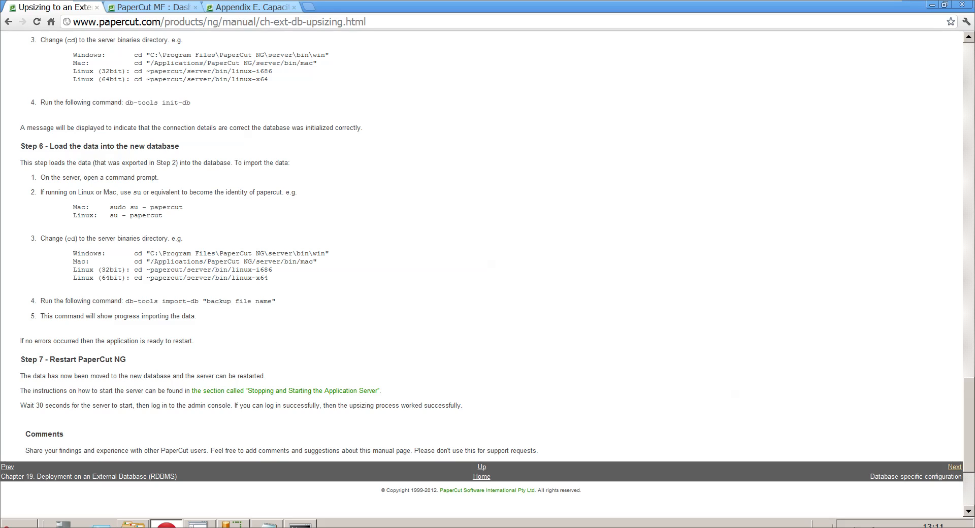
left_click_drag(170, 253, 330, 254)
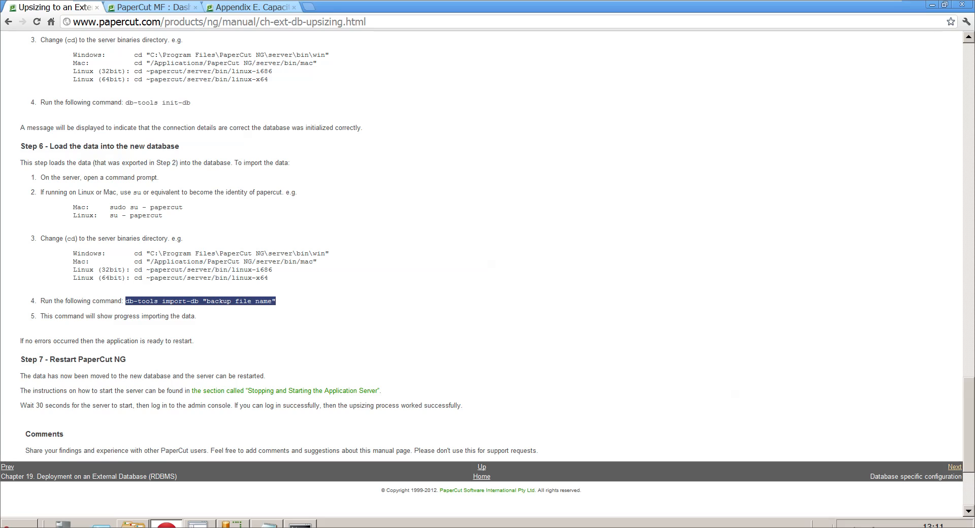
mouse_move(297, 362)
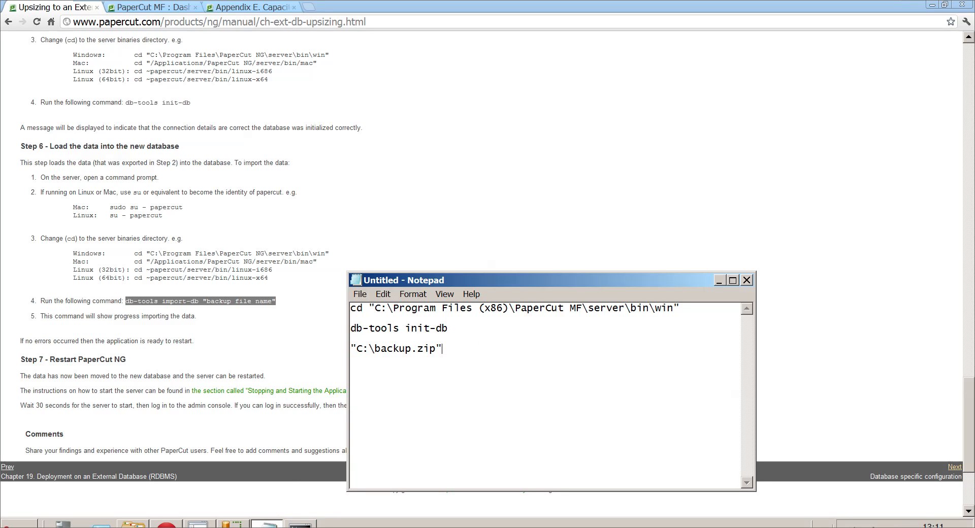
left_click(747, 280)
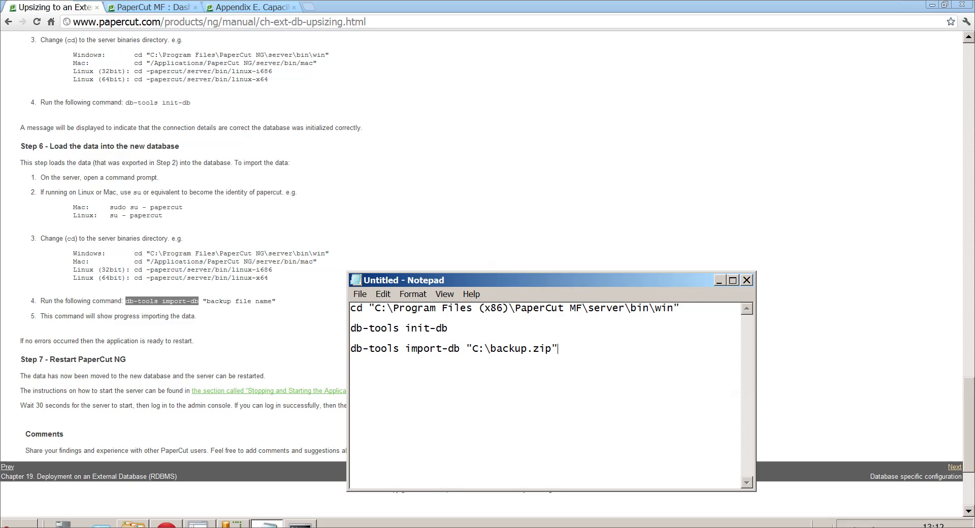
triple_click(454, 348)
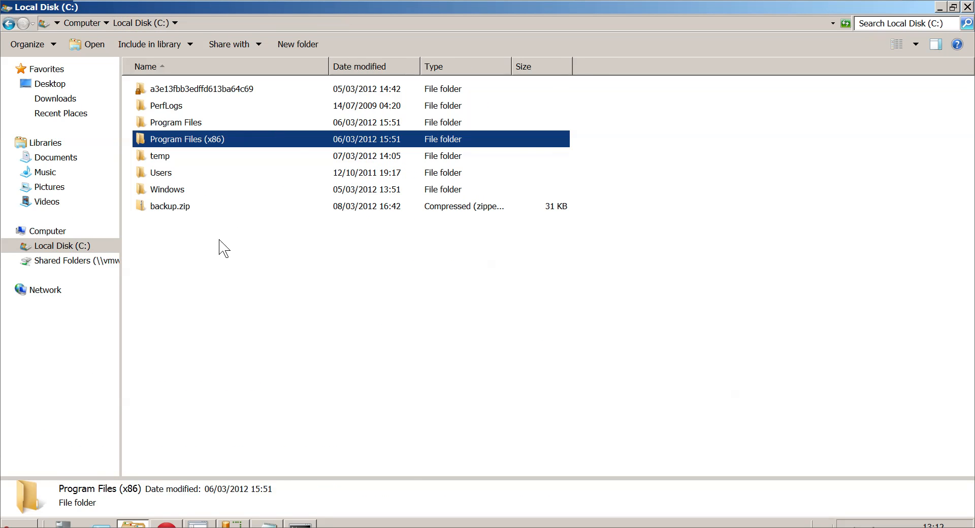
- Open Local Disk (C:) to confirm backup.zip sits in the drive root
left_click(169, 205)
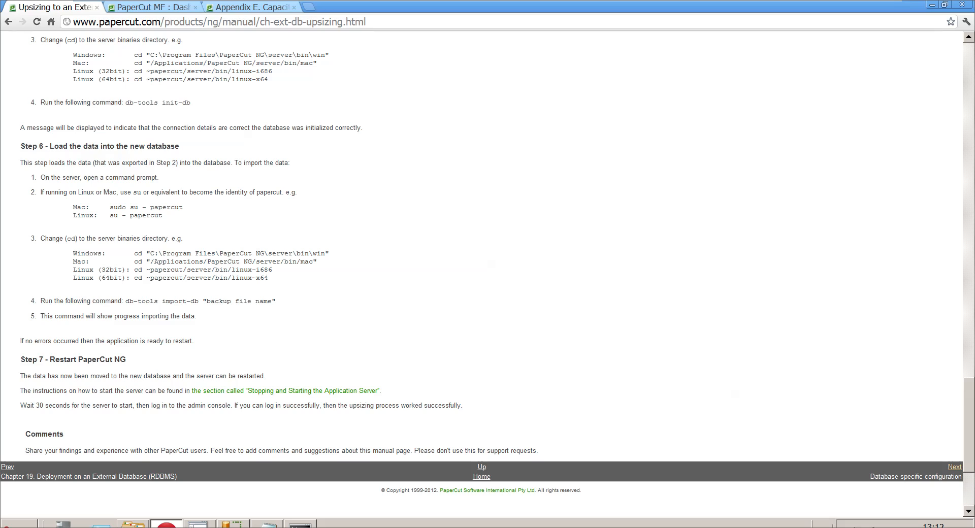
mouse_move(94, 404)
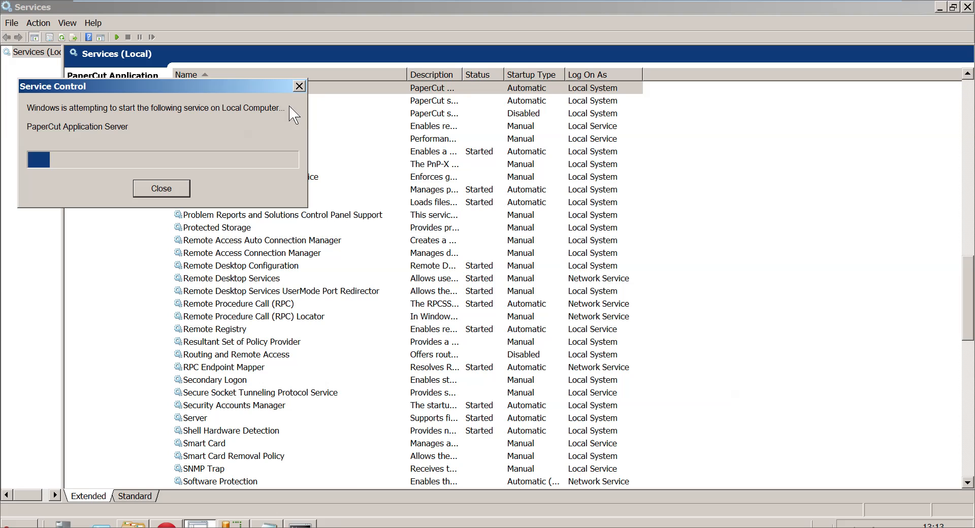
mouse_move(322, 104)
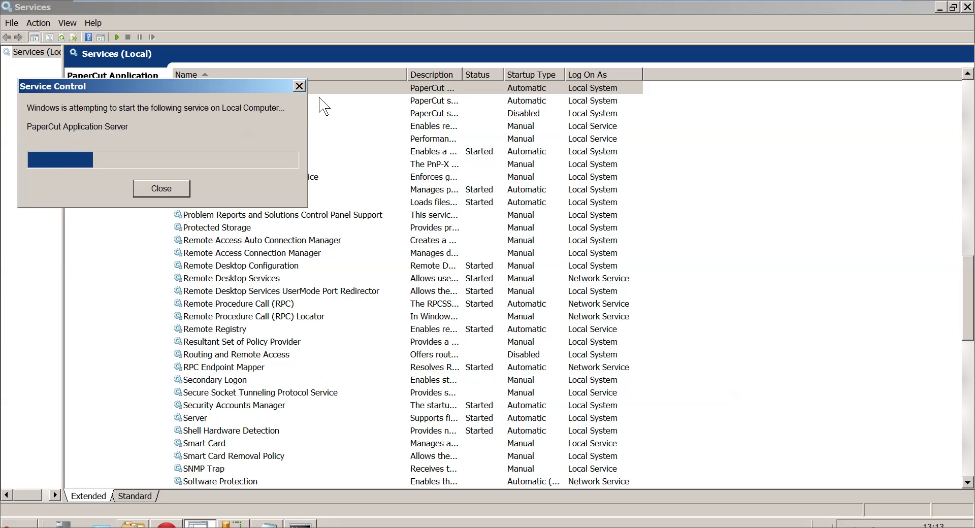
- Start the PaperCut Print Provider and PaperCut Application Server services
right_click(227, 100)
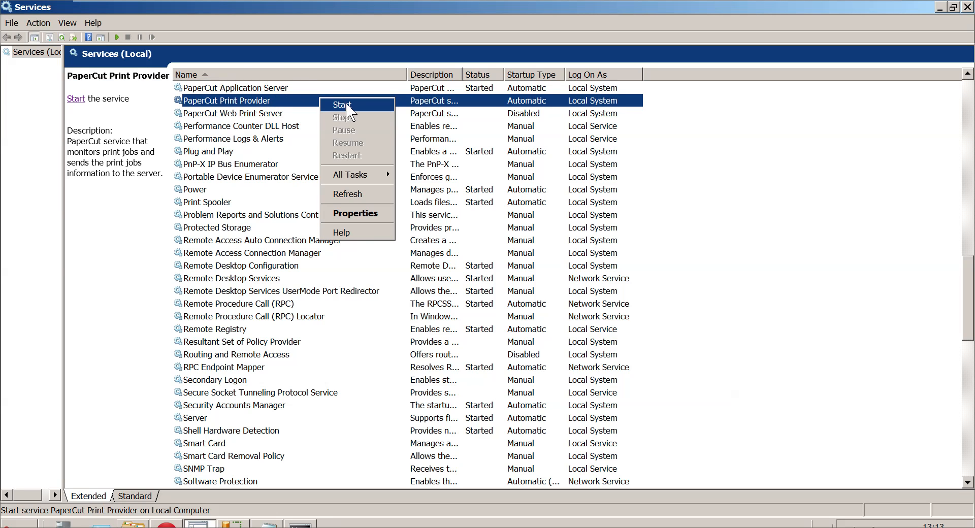
left_click(341, 104)
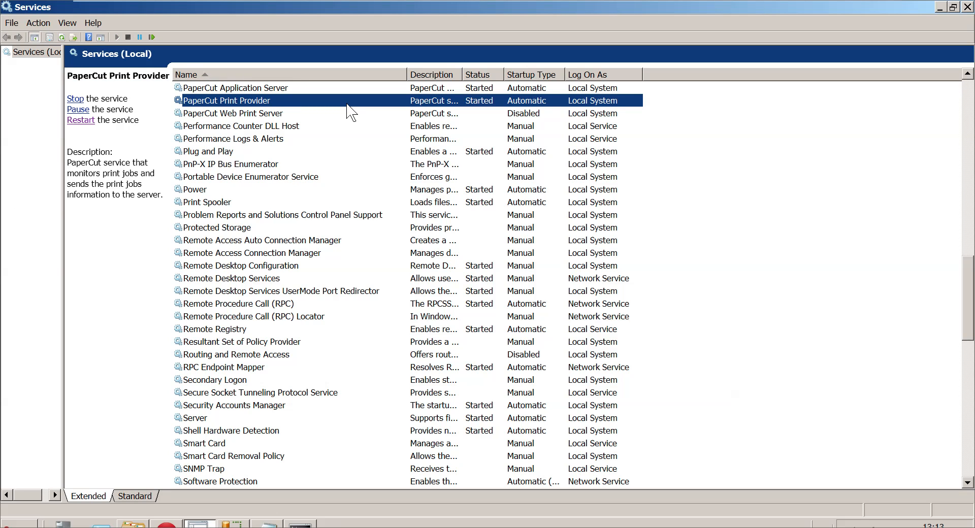
mouse_move(286, 96)
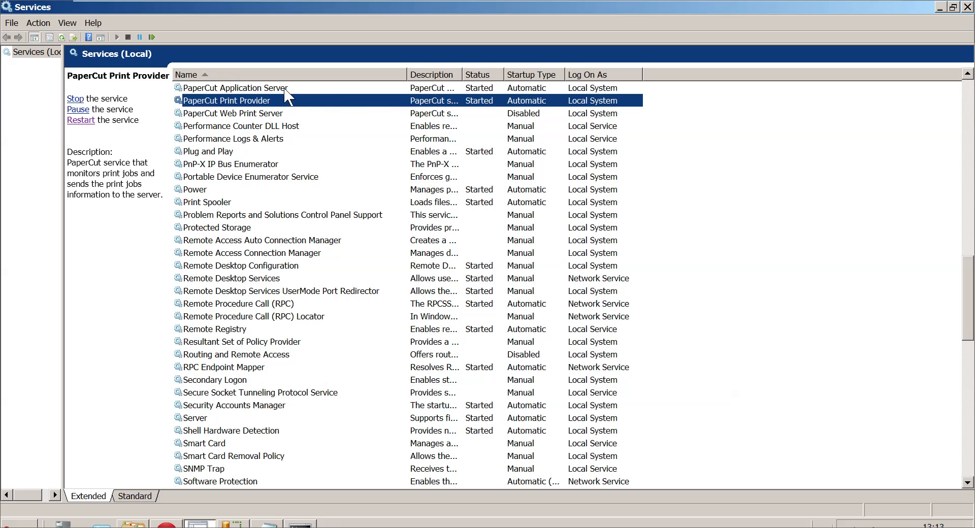
left_click(234, 88)
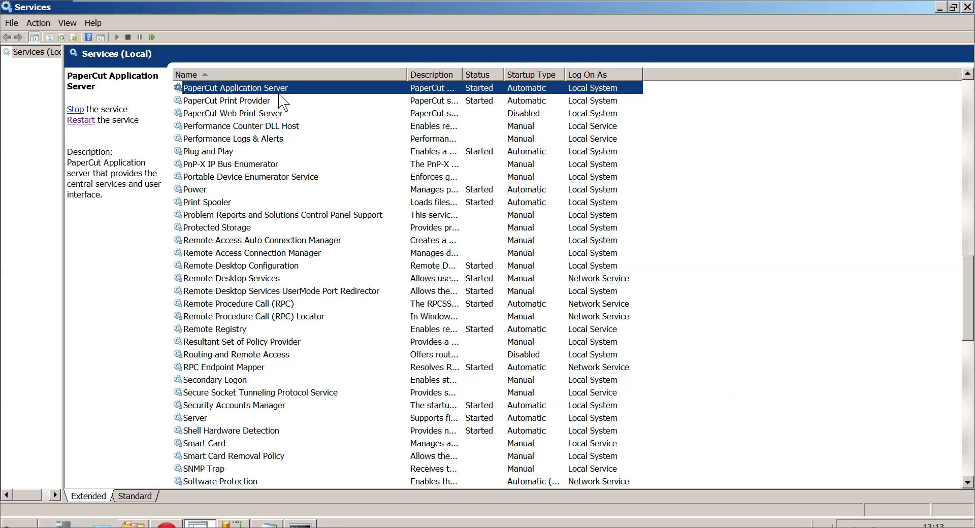
left_click(226, 101)
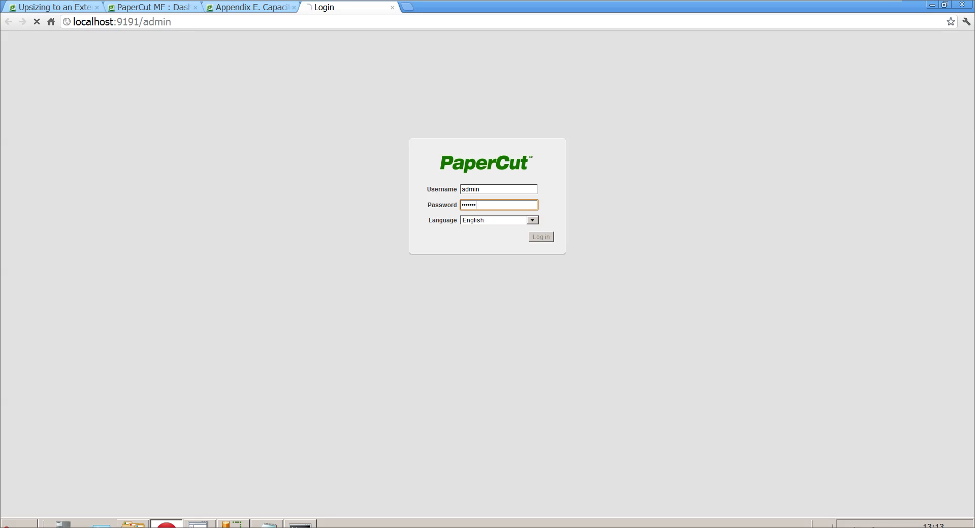
- Log in as admin, check the Printers and App. Log tabs, then return to the Dashboard
left_click(539, 237)
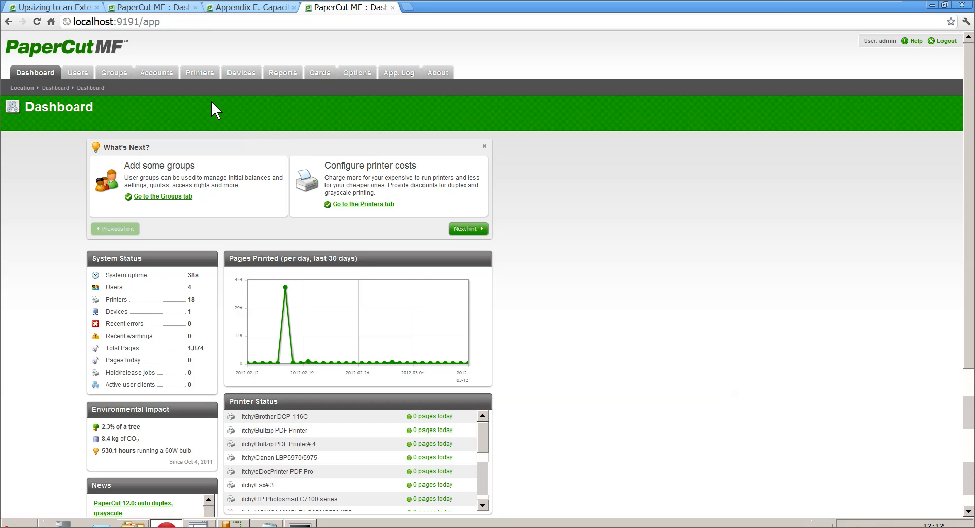
left_click(200, 72)
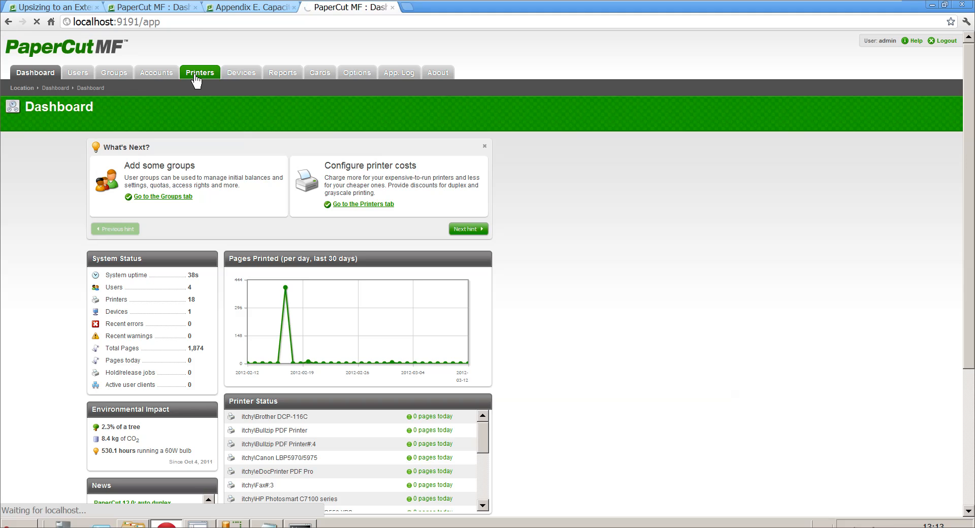
left_click(200, 72)
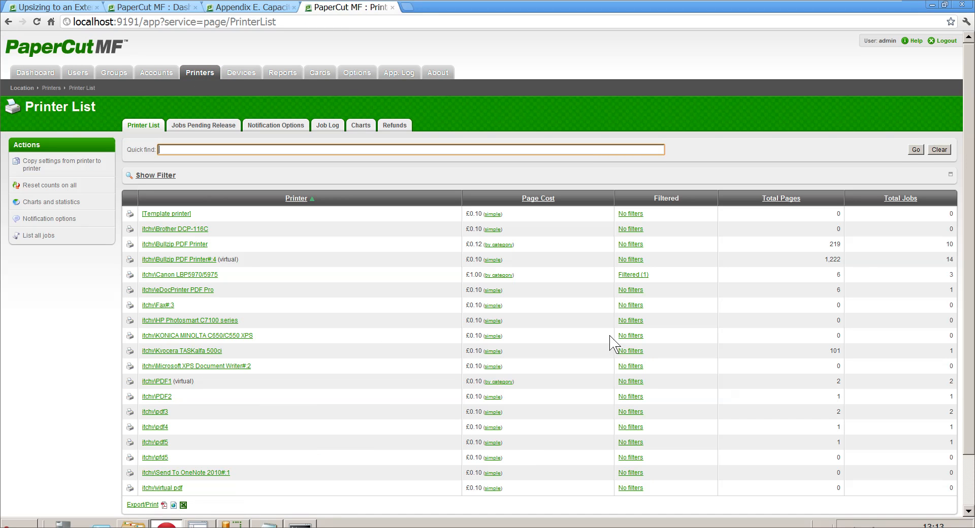
mouse_move(317, 407)
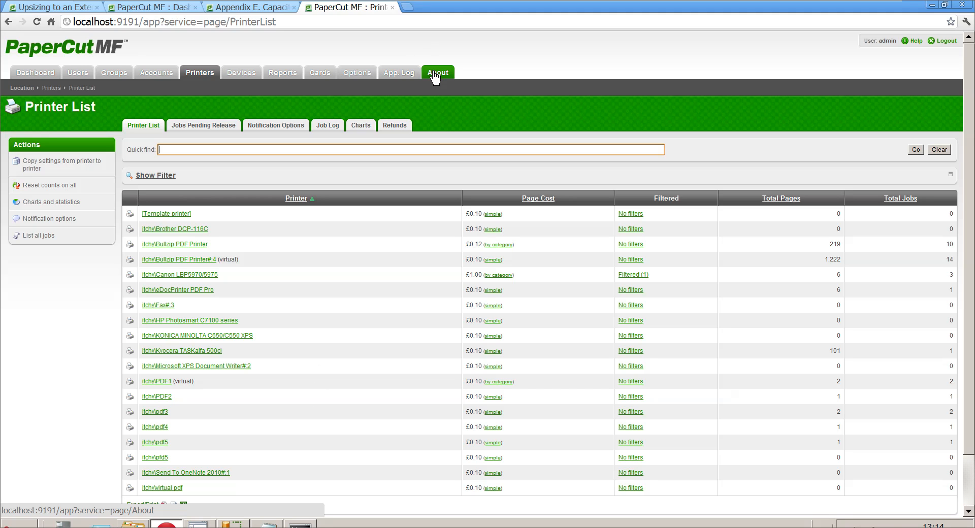
left_click(399, 72)
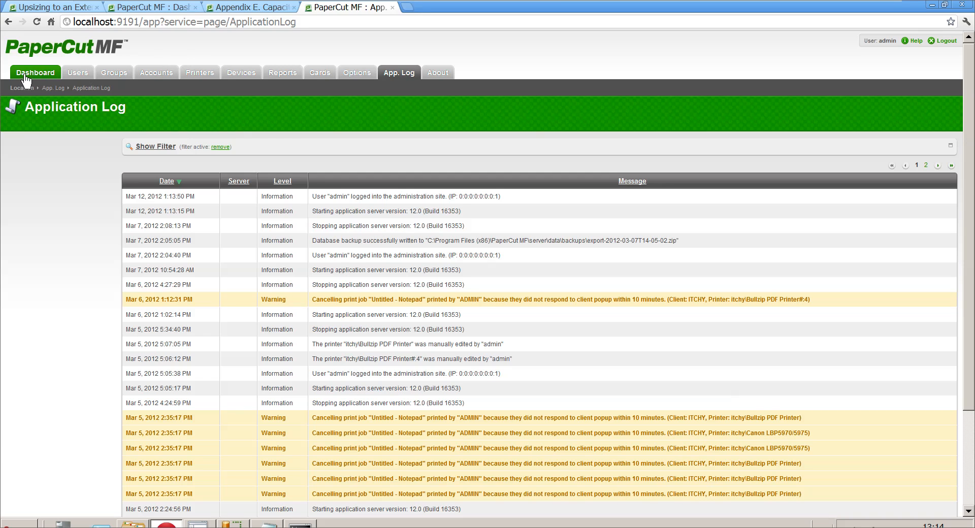
left_click(35, 72)
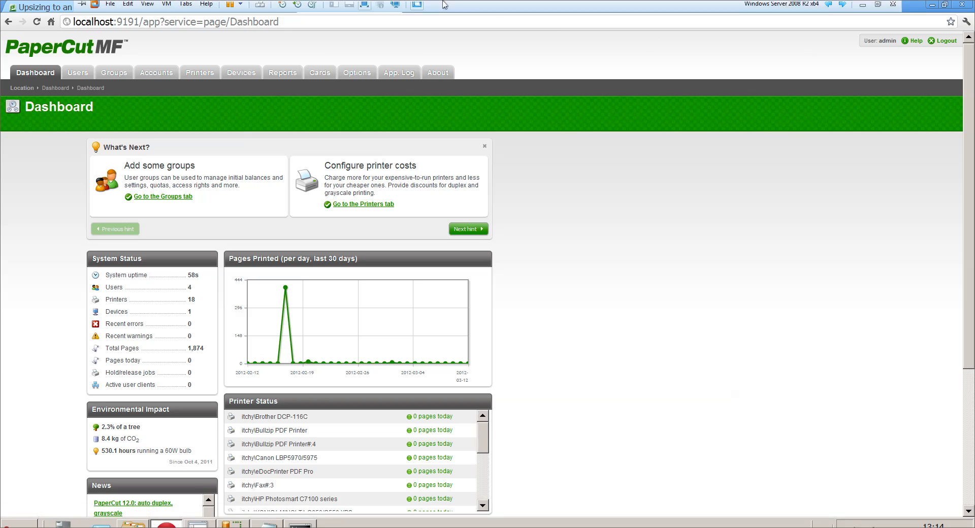
mouse_move(286, 367)
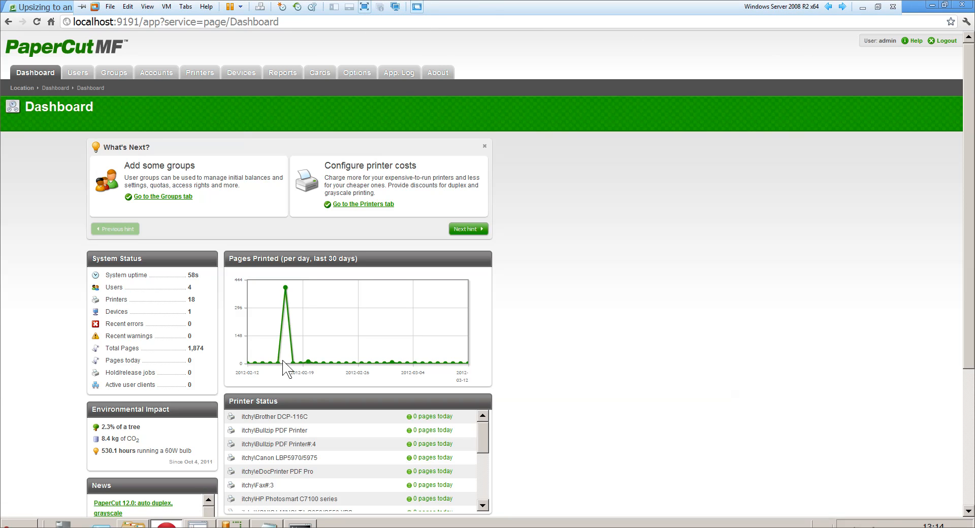